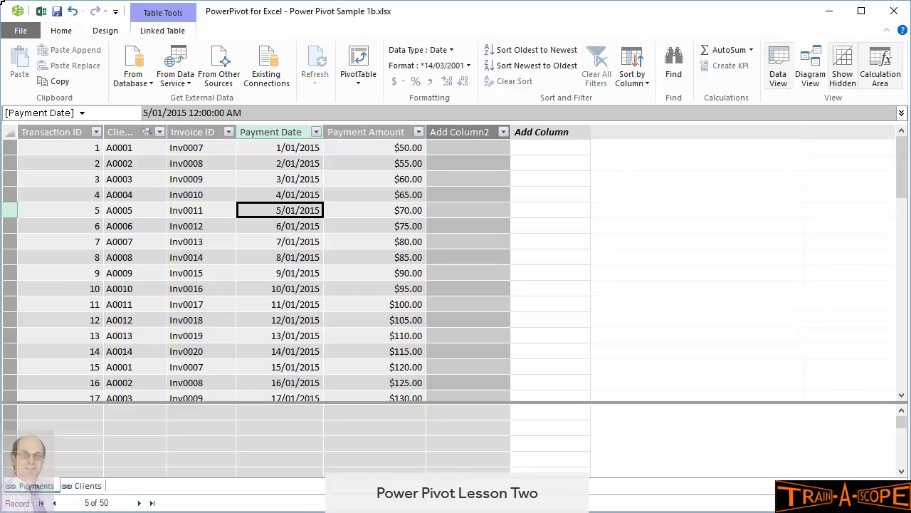
- Name the new calculated column in the Payments table Month
click(467, 146)
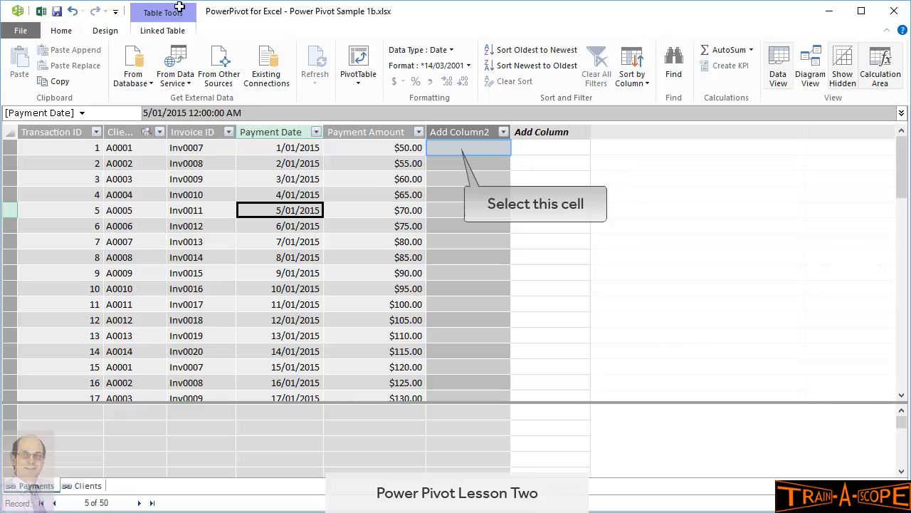
click(467, 147)
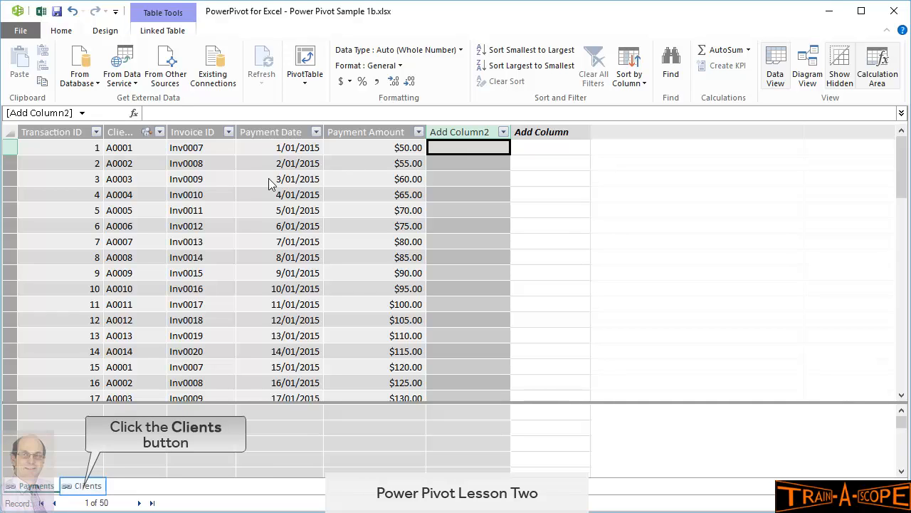
click(88, 485)
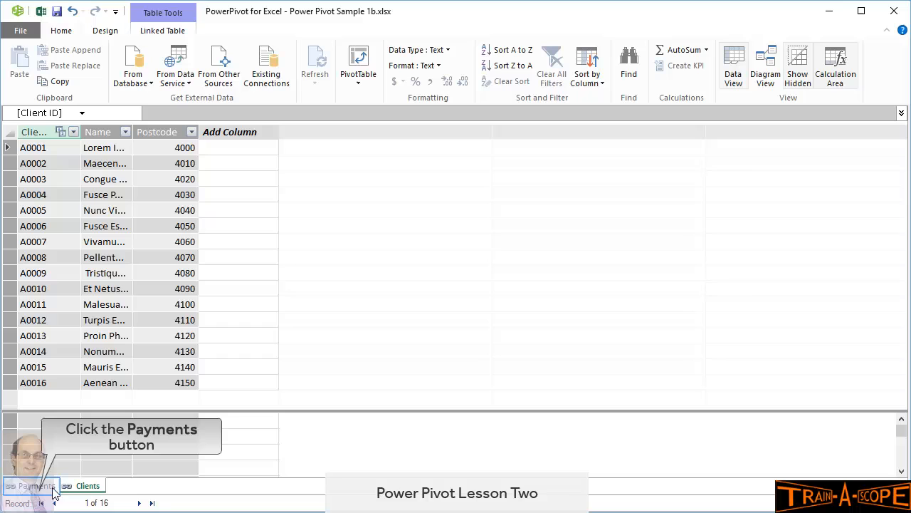
click(37, 485)
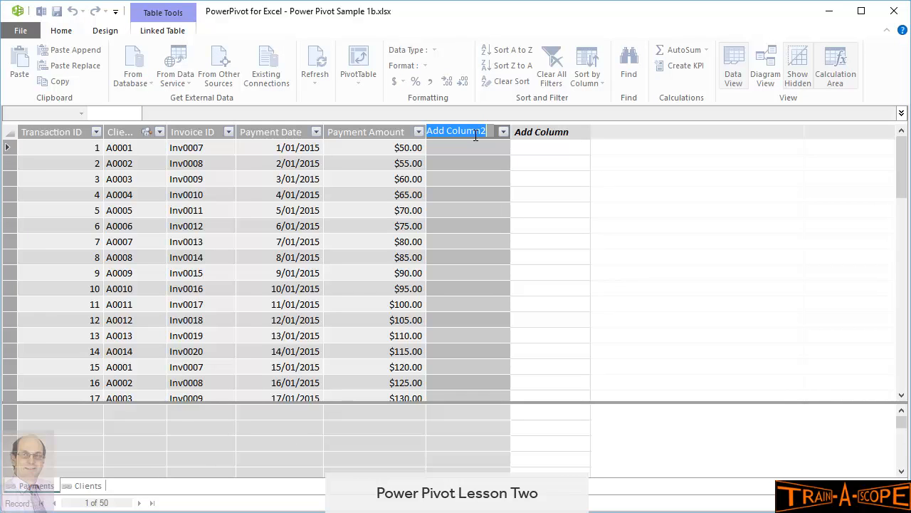
text(MO)
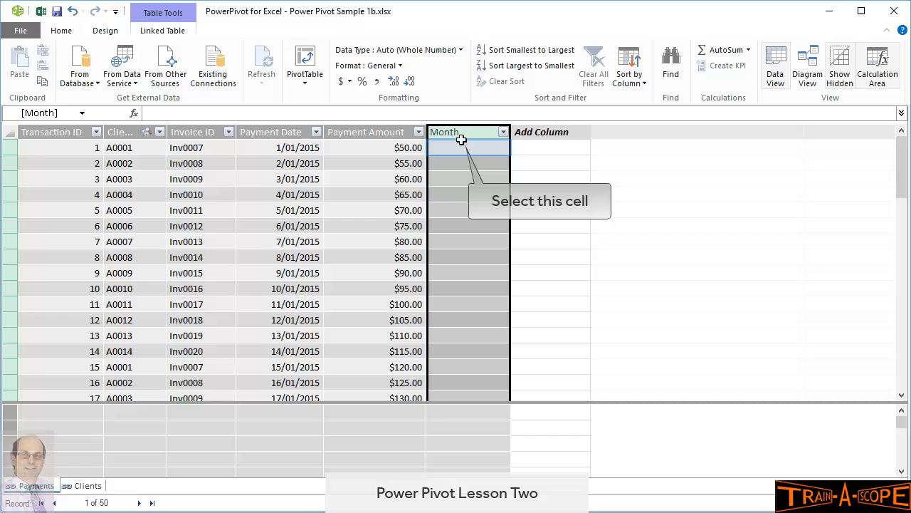
- Fill the Month column with =format([Payment Date],"MMM") to show abbreviated month names like Jan
click(460, 147)
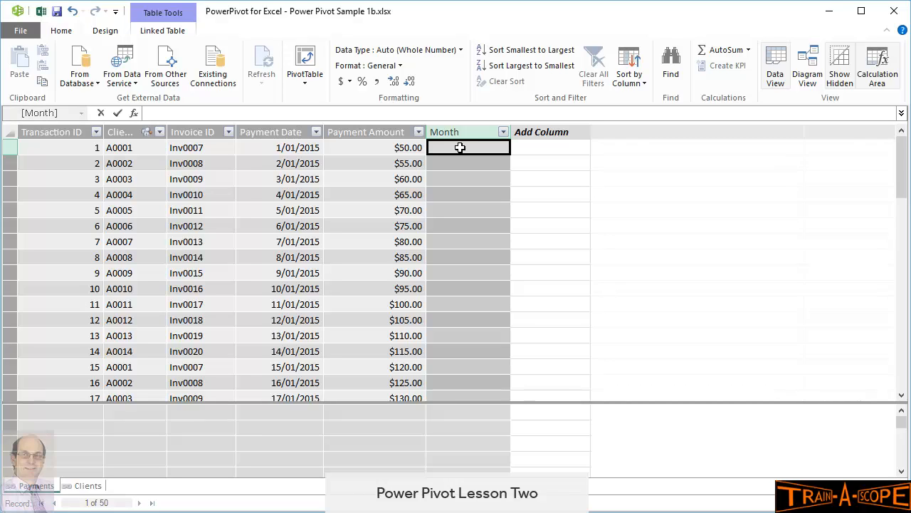
text(=format([Payment Date)
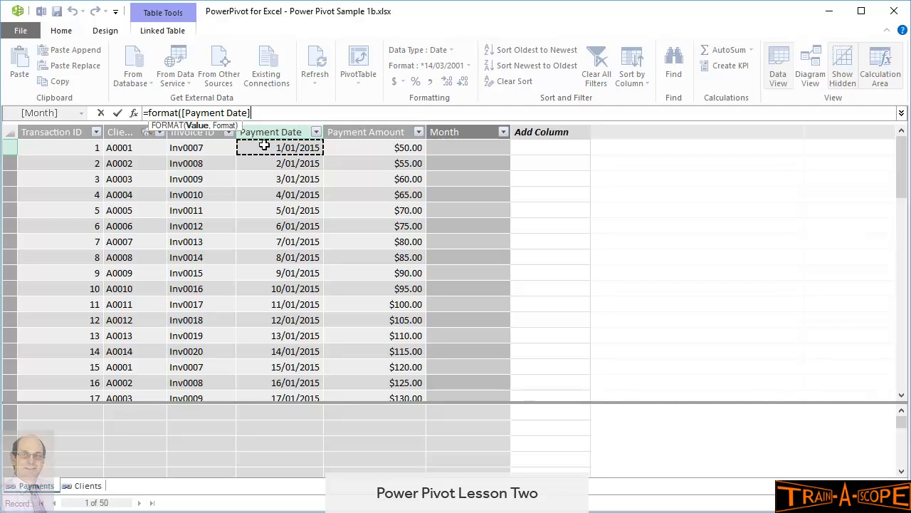
text(,)
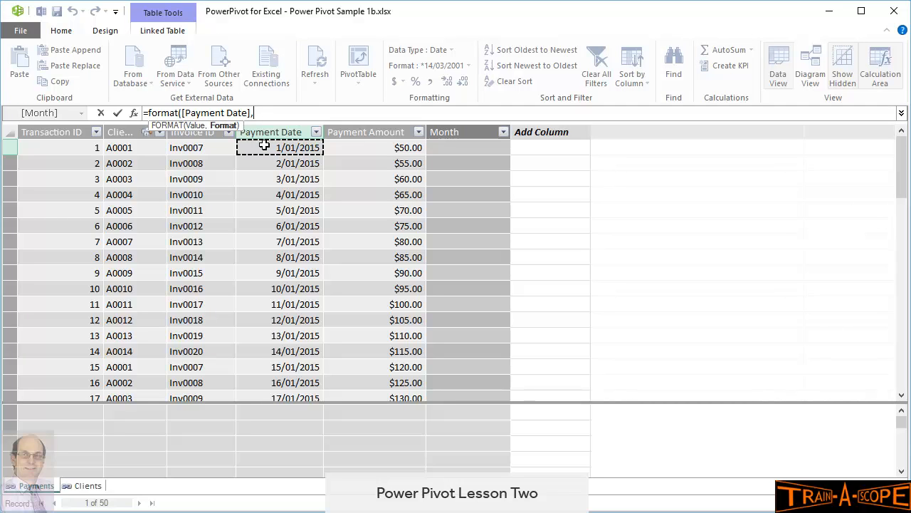
text("MMM"))
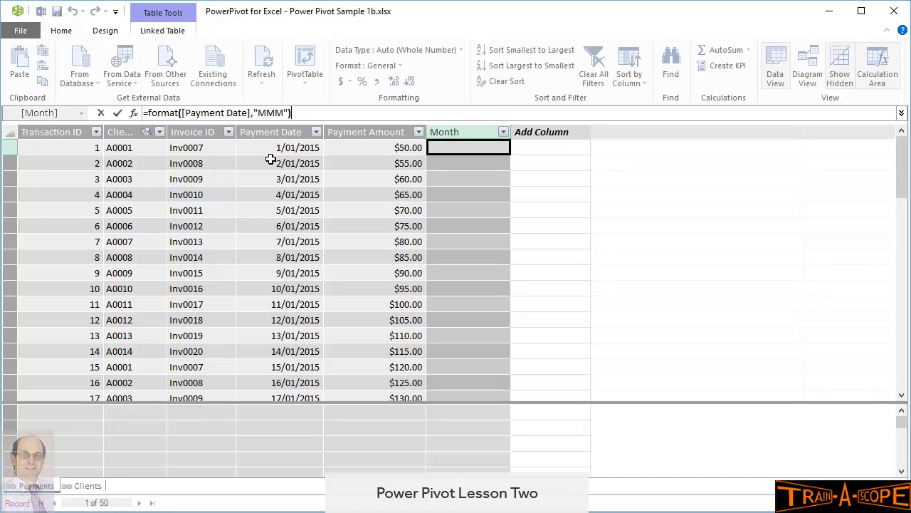
key(Enter)
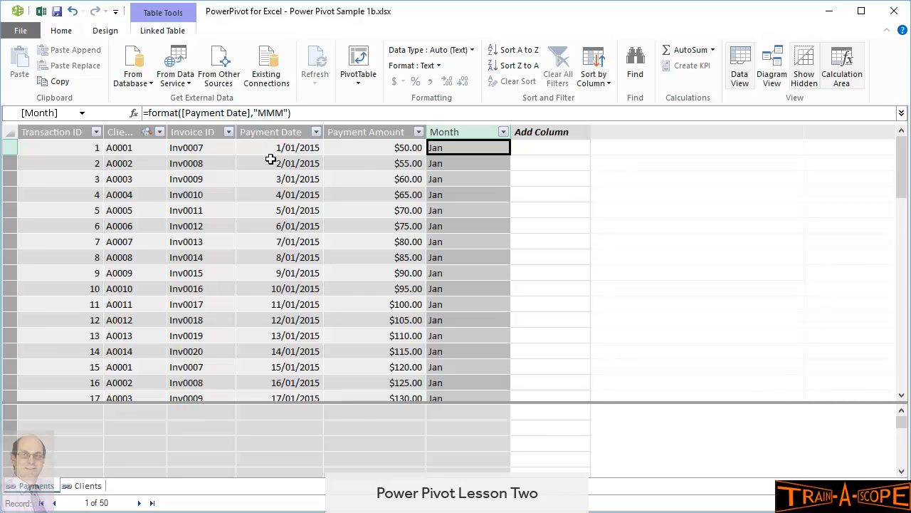
- Sort Payments by Payment Date newest to oldest and start a new column after Month
click(278, 162)
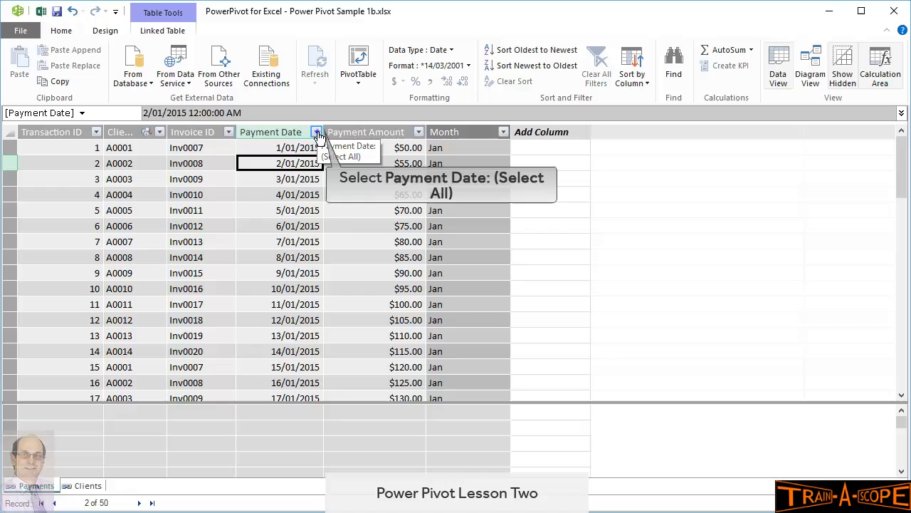
click(316, 131)
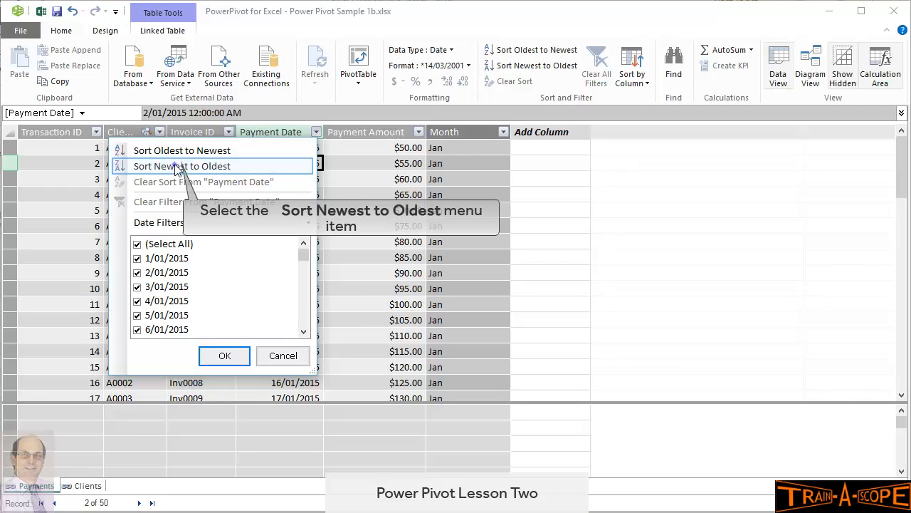
click(183, 165)
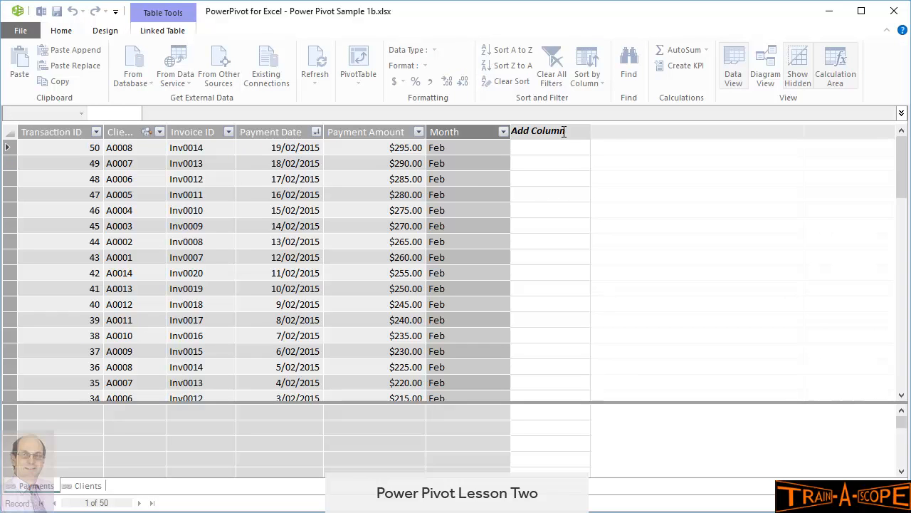
click(499, 131)
text(=)
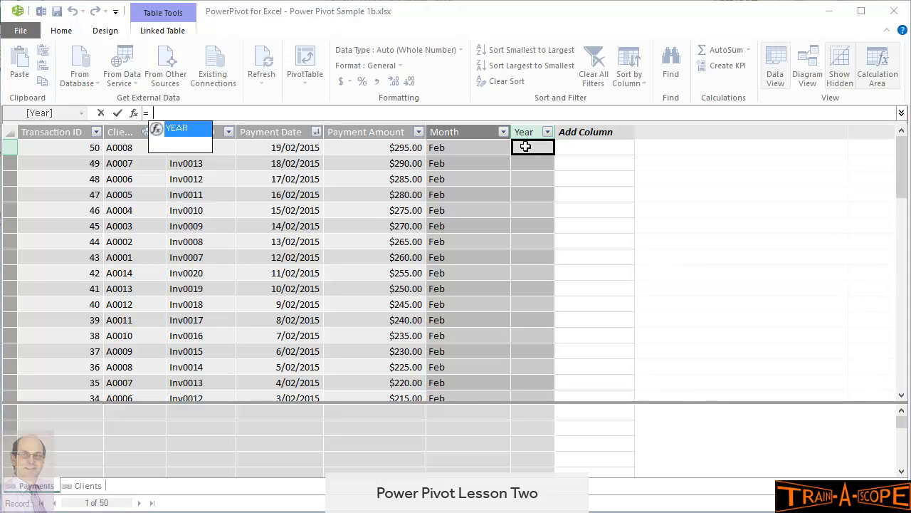
- Fill the Year column with =Year([Payment Date]) giving 2015, then check the Month formula
click(279, 146)
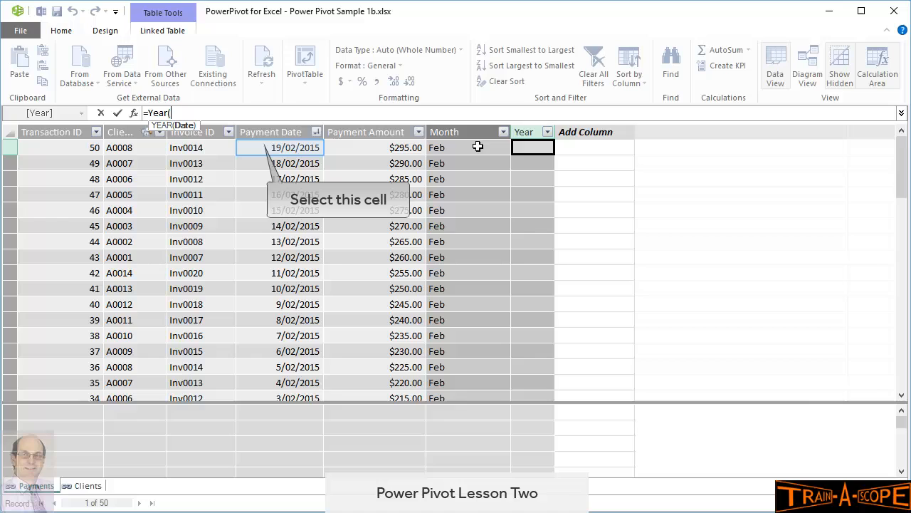
click(280, 147)
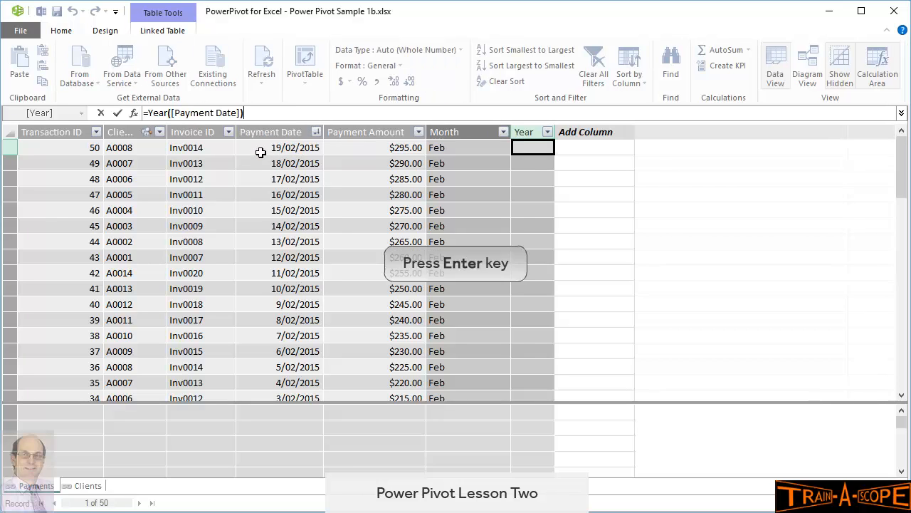
key(Enter)
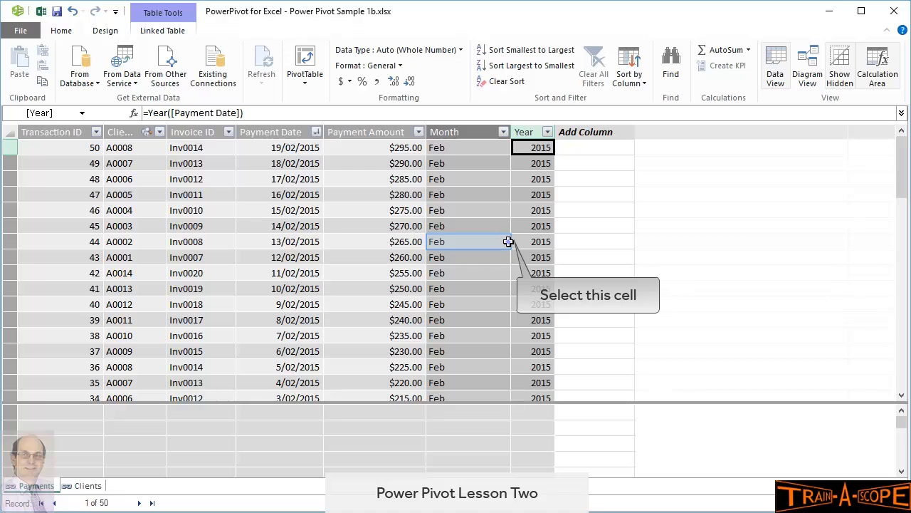
click(467, 242)
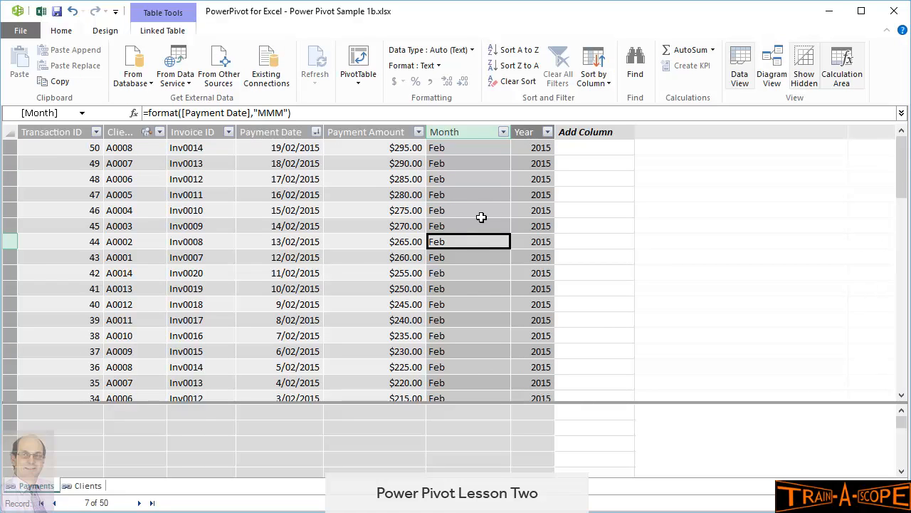
mouse_move(769, 59)
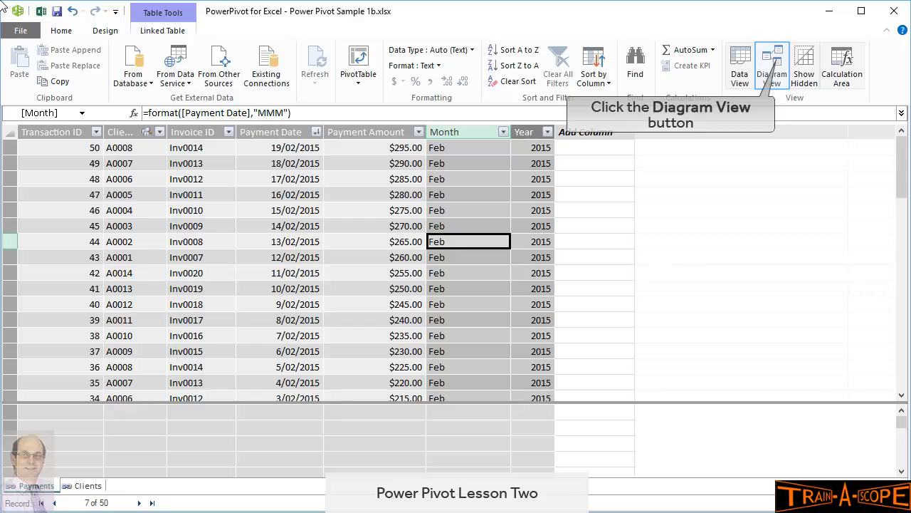
mouse_move(729, 34)
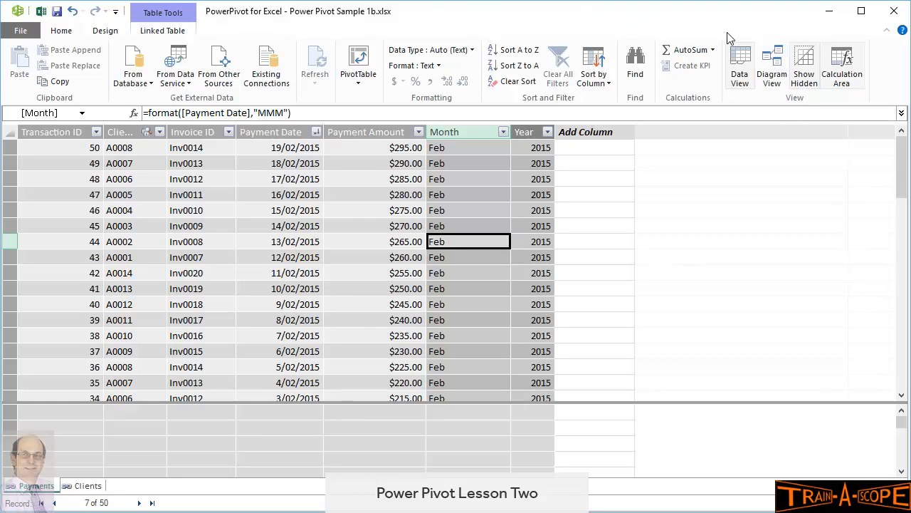
- Review the Payments–Clients relationship on Client ID in Diagram View and close it unchanged
click(766, 64)
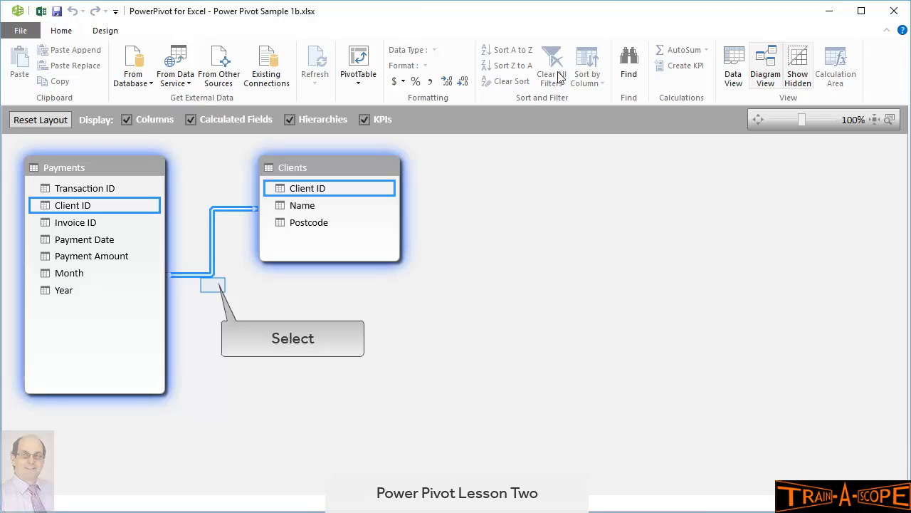
mouse_move(211, 259)
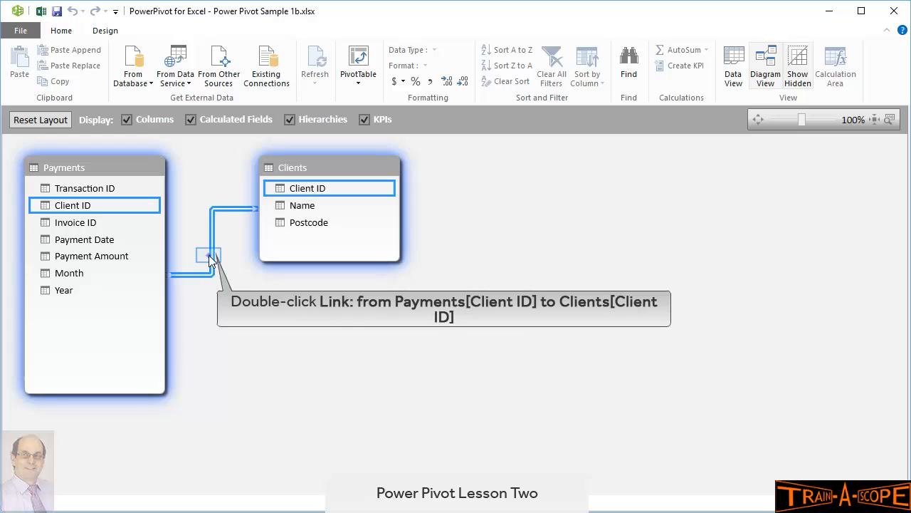
double_click(208, 255)
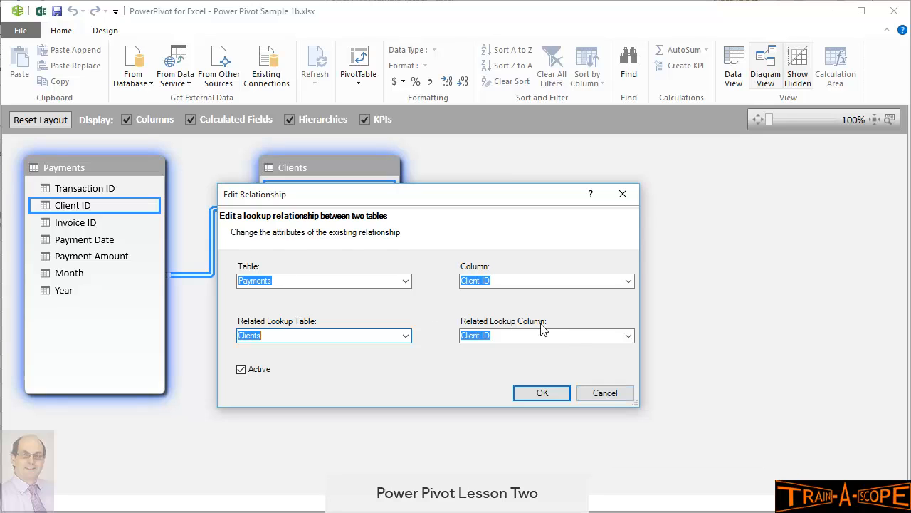
click(541, 394)
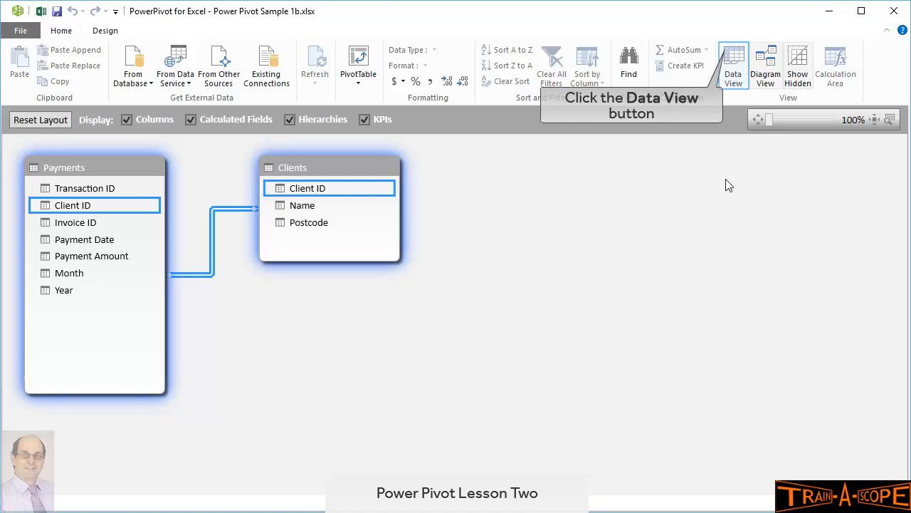
- Create an empty PivotTable from the data model on a new worksheet
click(735, 63)
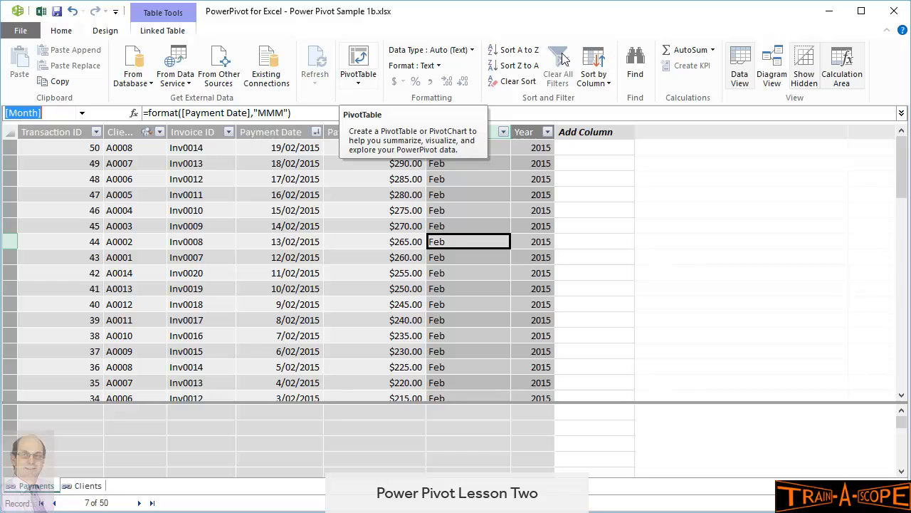
mouse_move(359, 64)
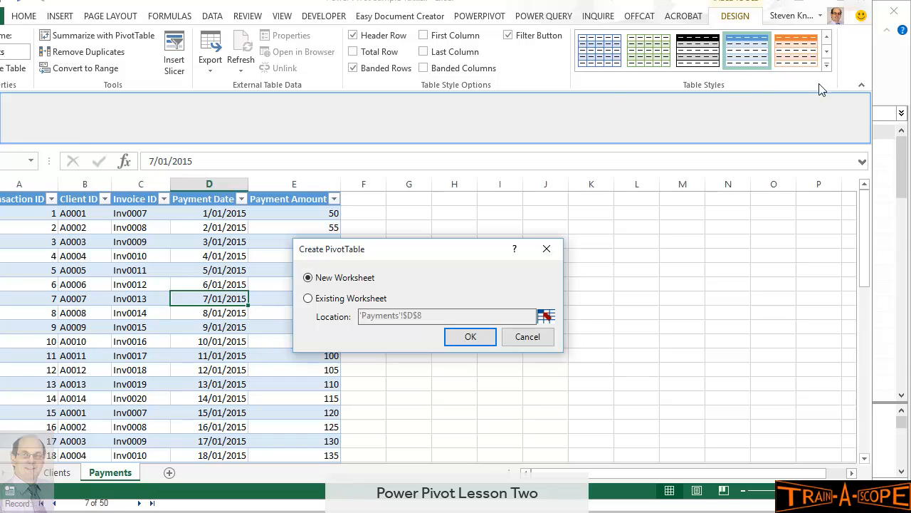
mouse_move(470, 337)
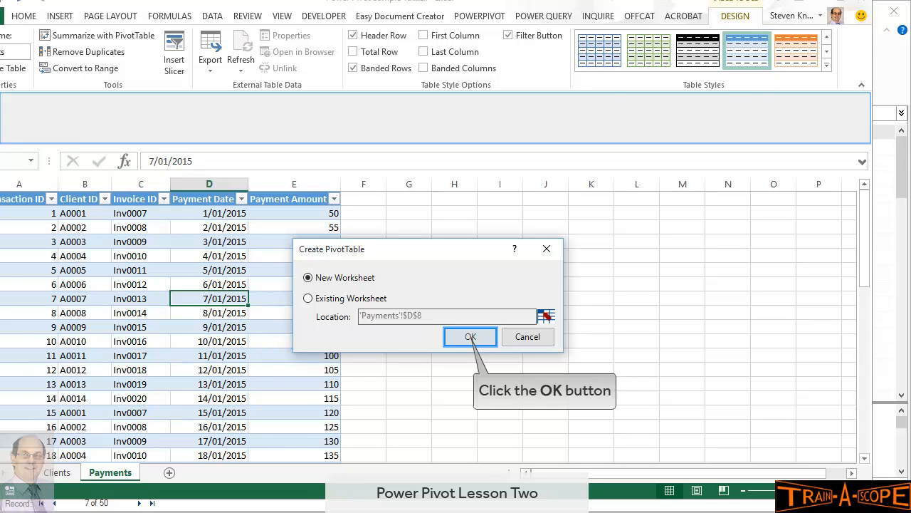
click(470, 336)
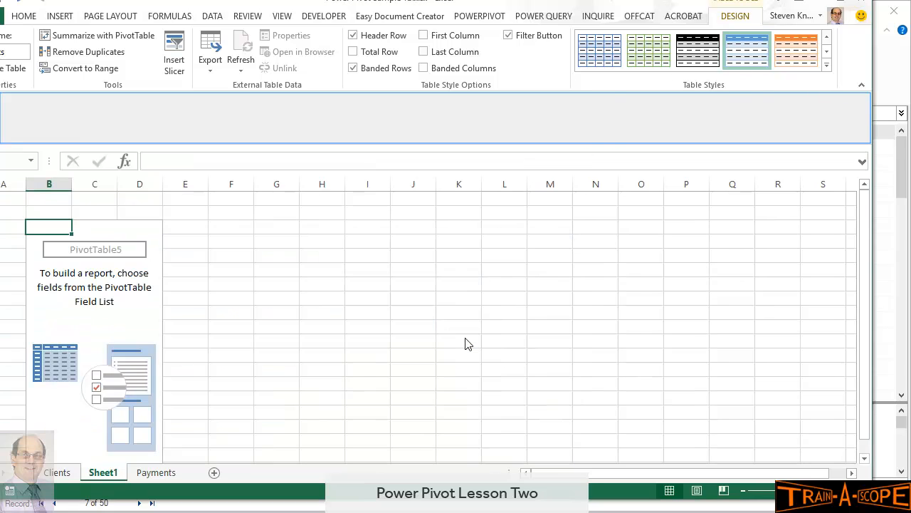
mouse_move(789, 264)
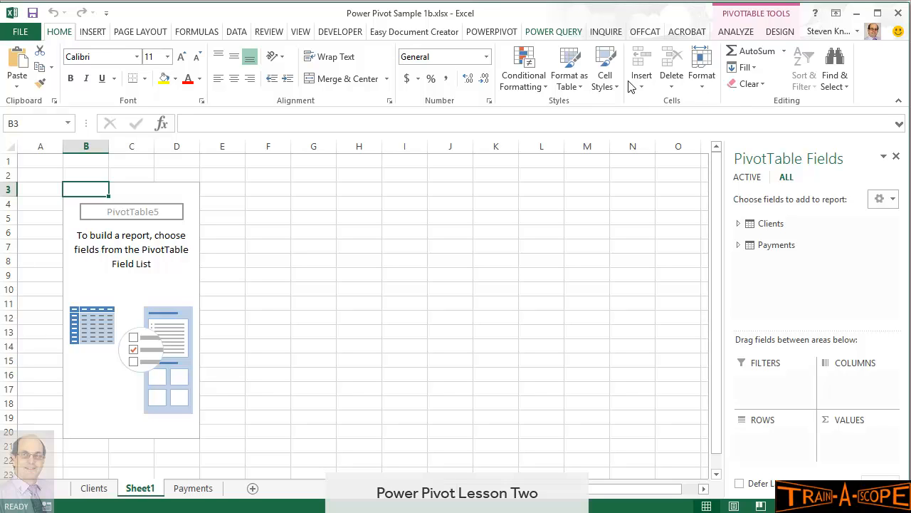
mouse_move(560, 37)
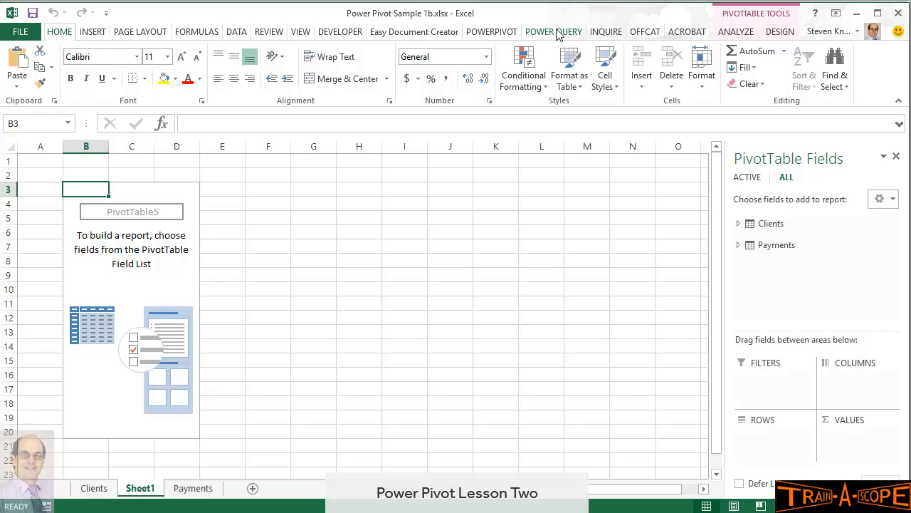
mouse_move(769, 222)
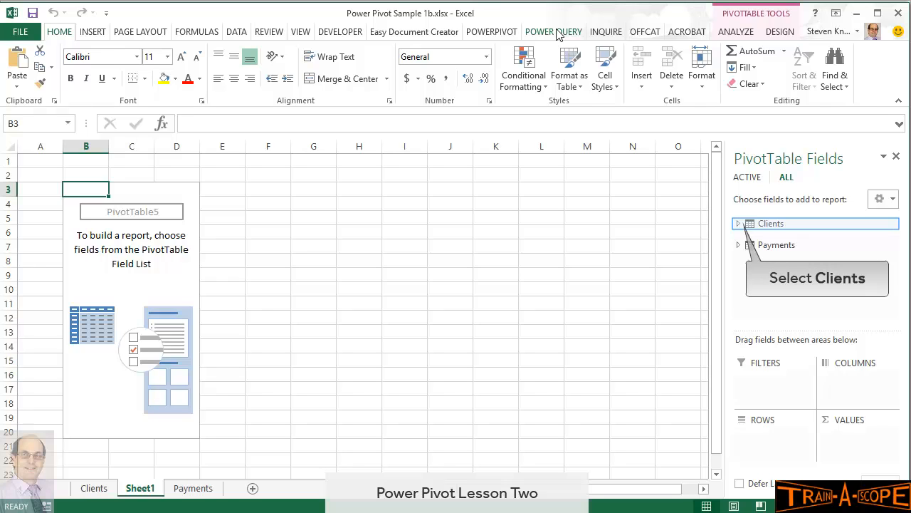
mouse_move(629, 44)
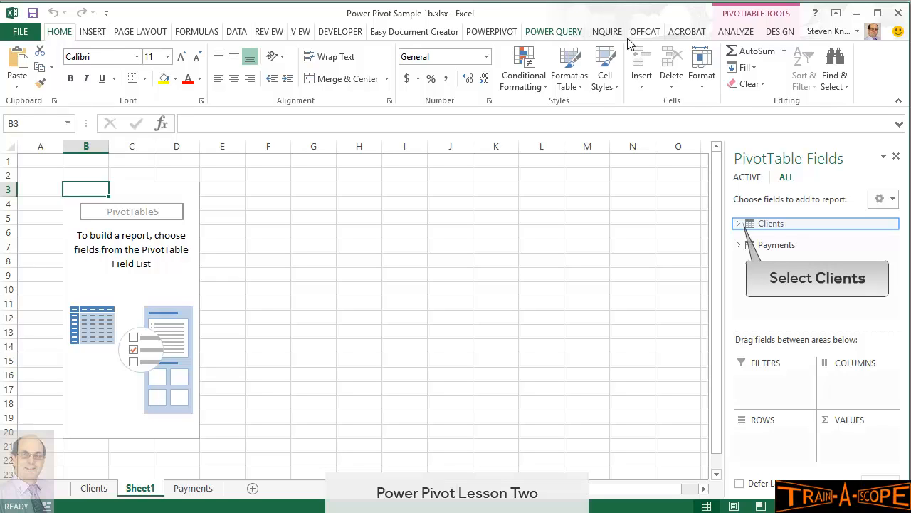
- Put client Name in rows, summed Payment Amount in values and Month in columns
click(739, 223)
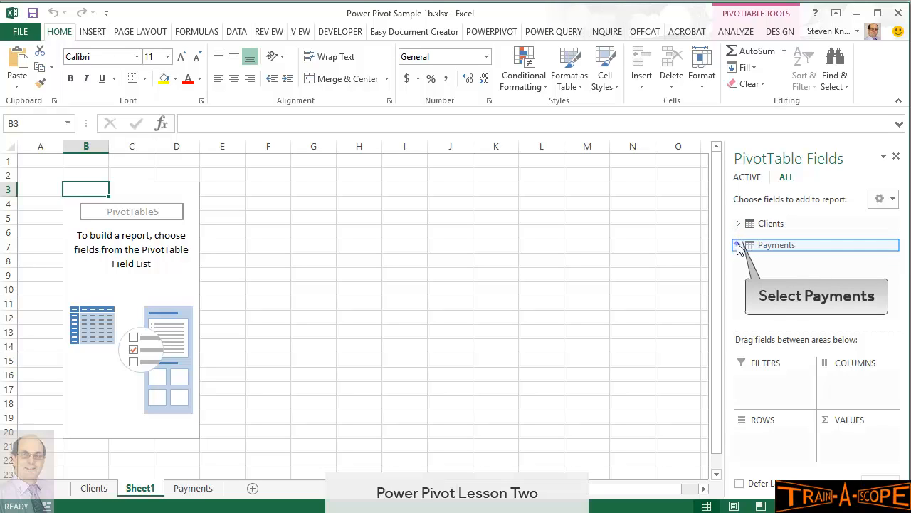
click(740, 244)
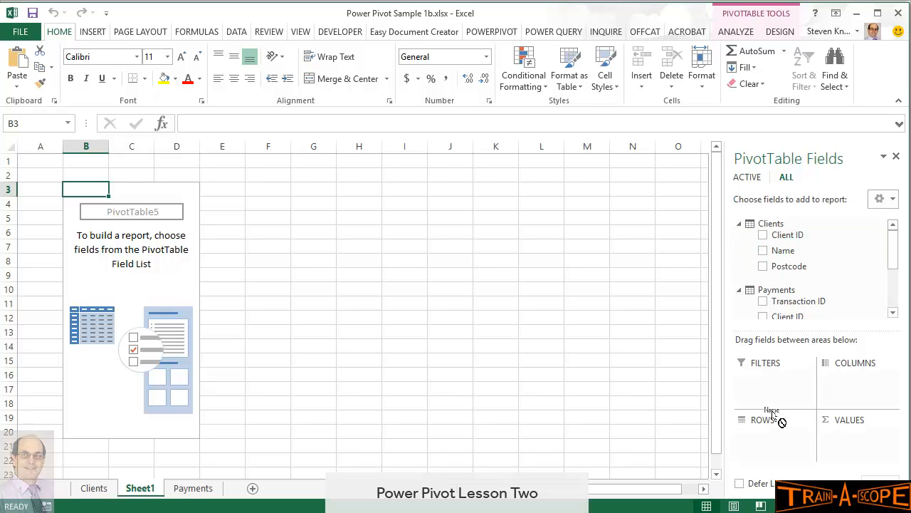
click(764, 250)
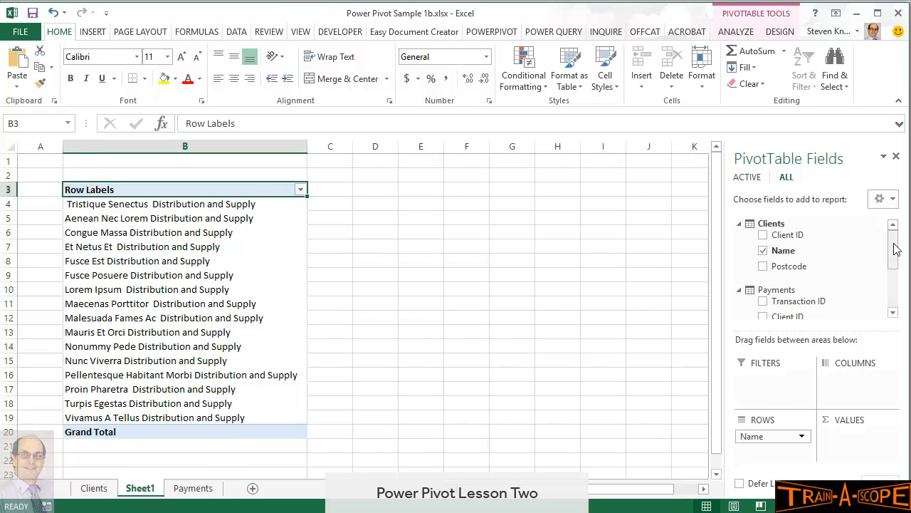
scroll(down, 3)
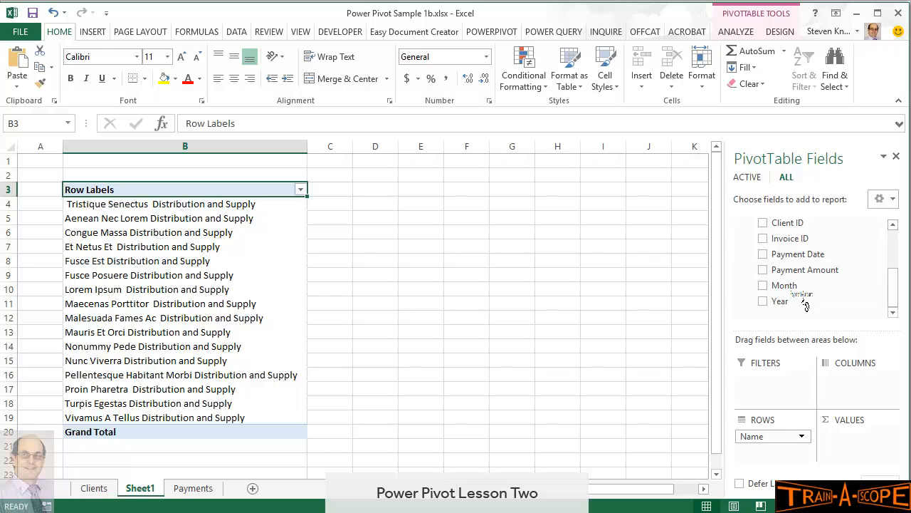
click(763, 269)
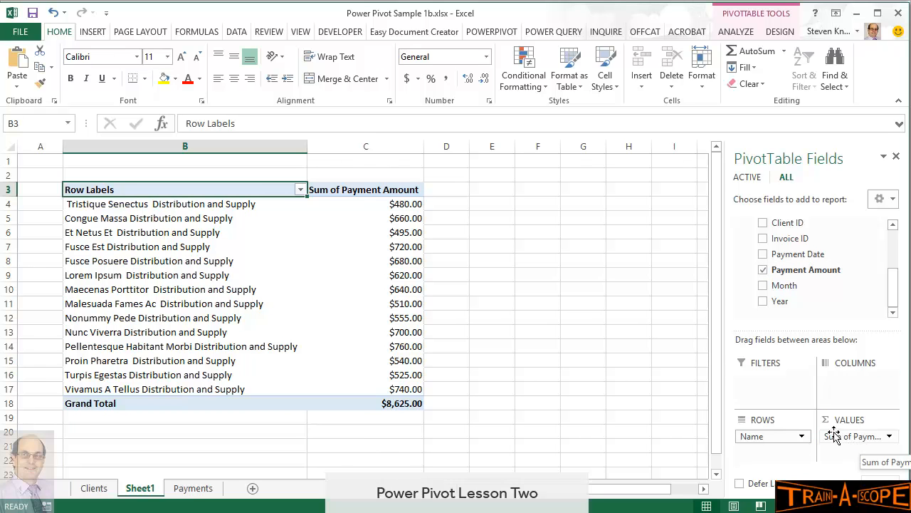
mouse_move(789, 288)
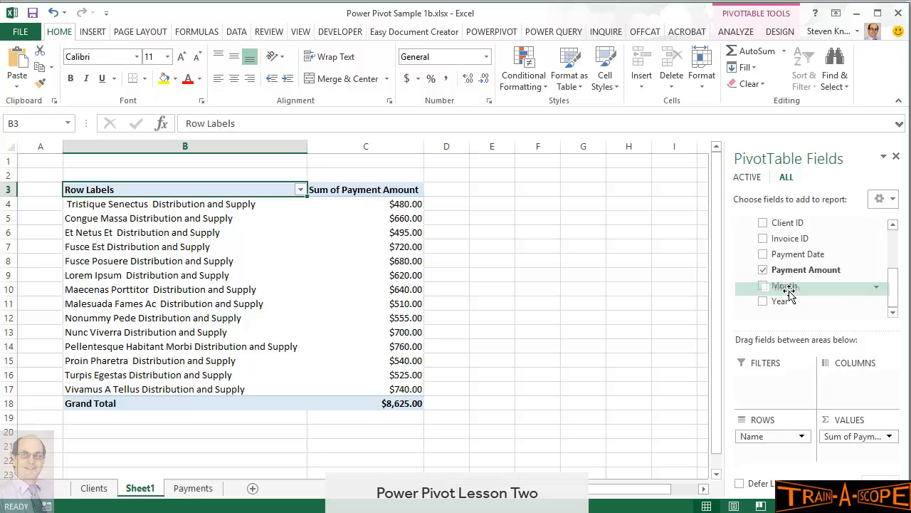
click(763, 285)
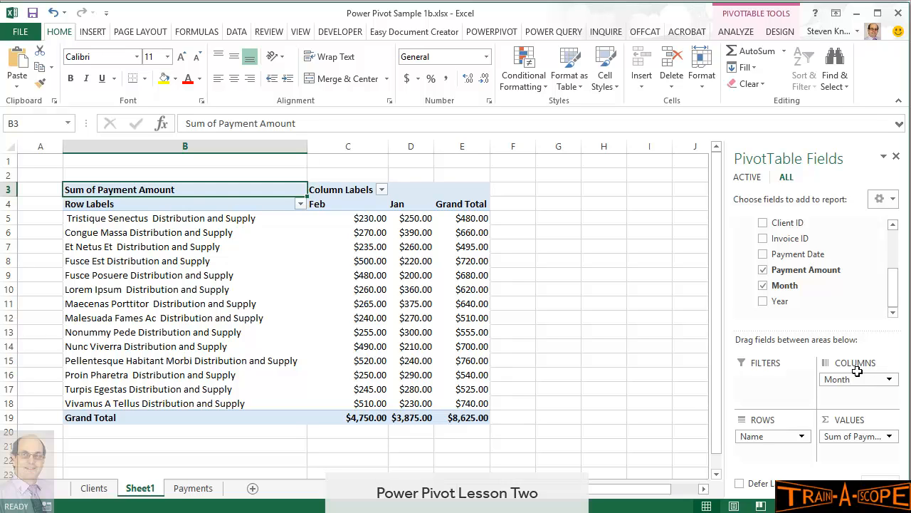
mouse_move(333, 211)
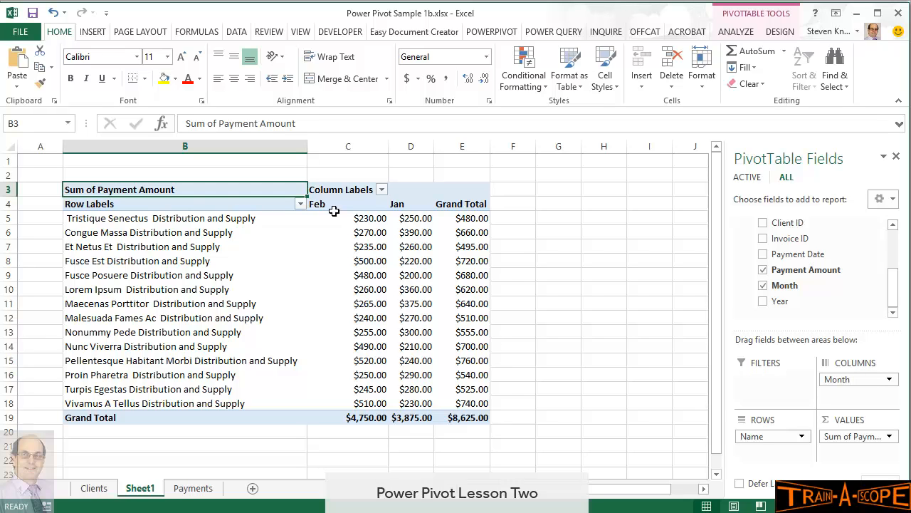
mouse_move(336, 217)
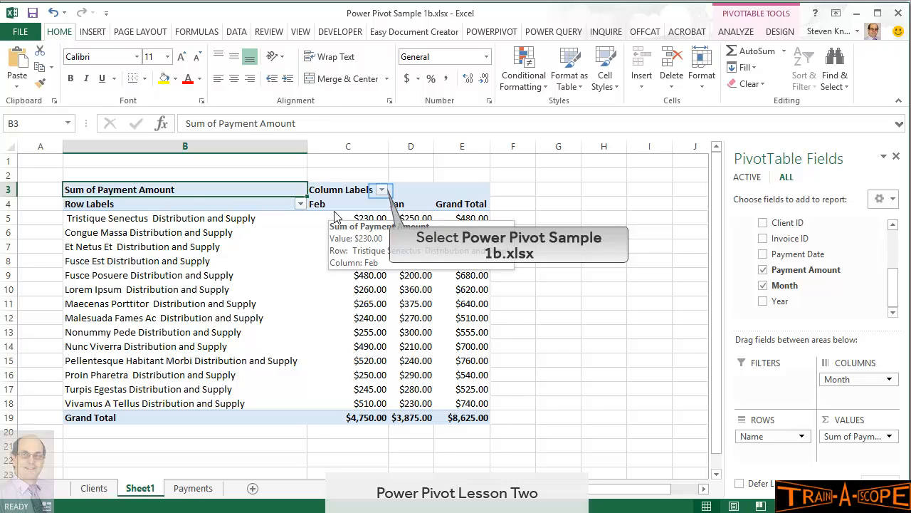
mouse_move(359, 214)
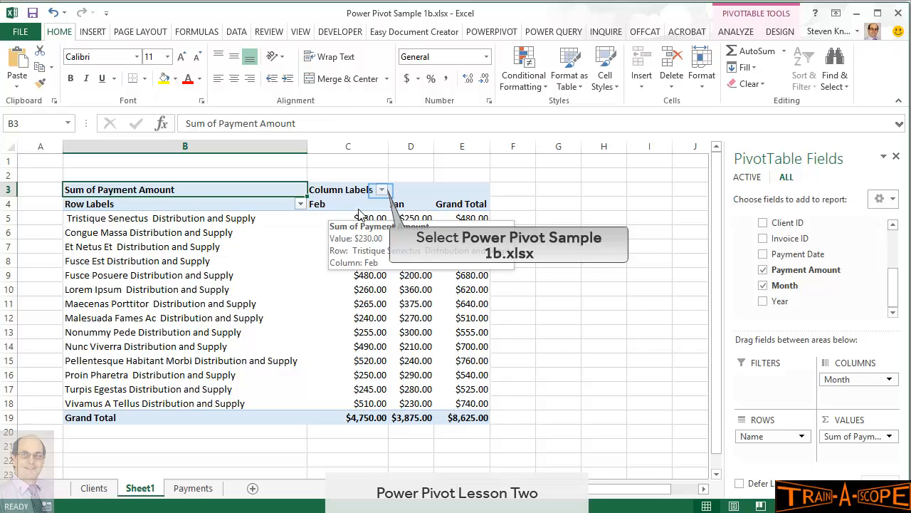
- Set the Month field to sort in ascending order by Month
click(380, 189)
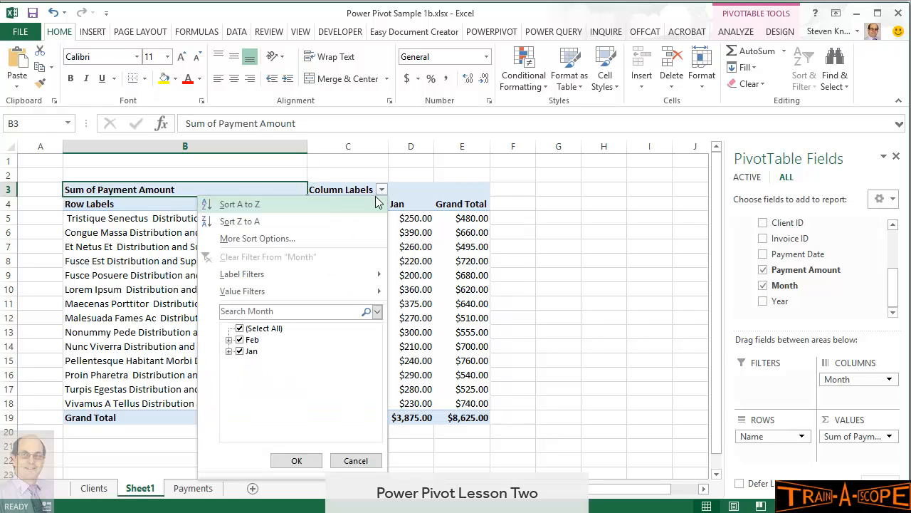
mouse_move(256, 238)
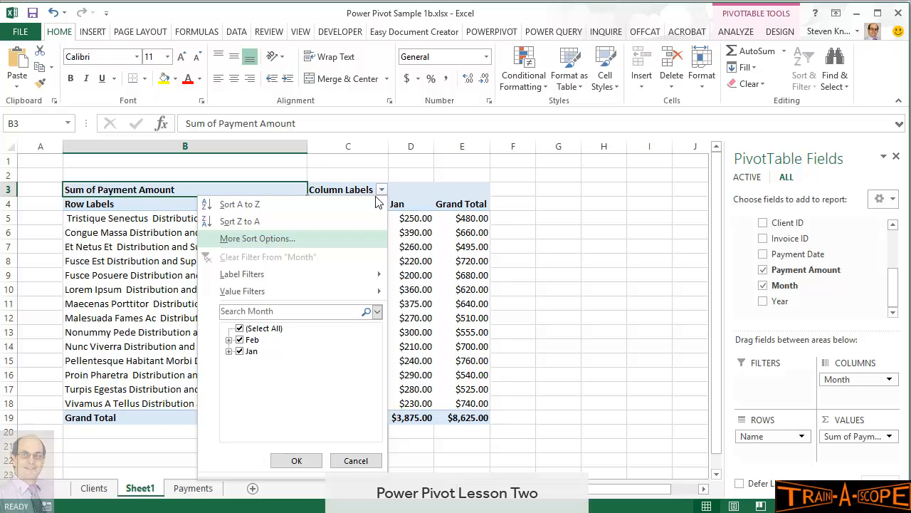
mouse_move(317, 239)
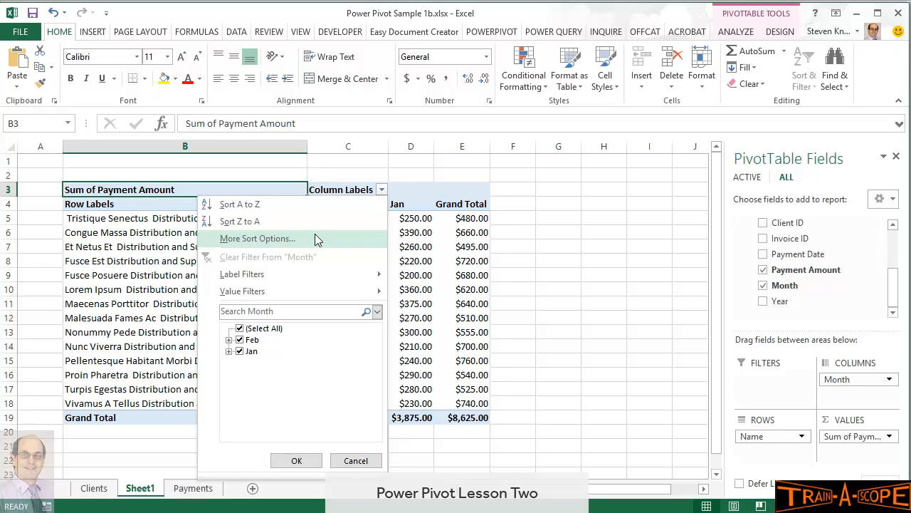
click(258, 238)
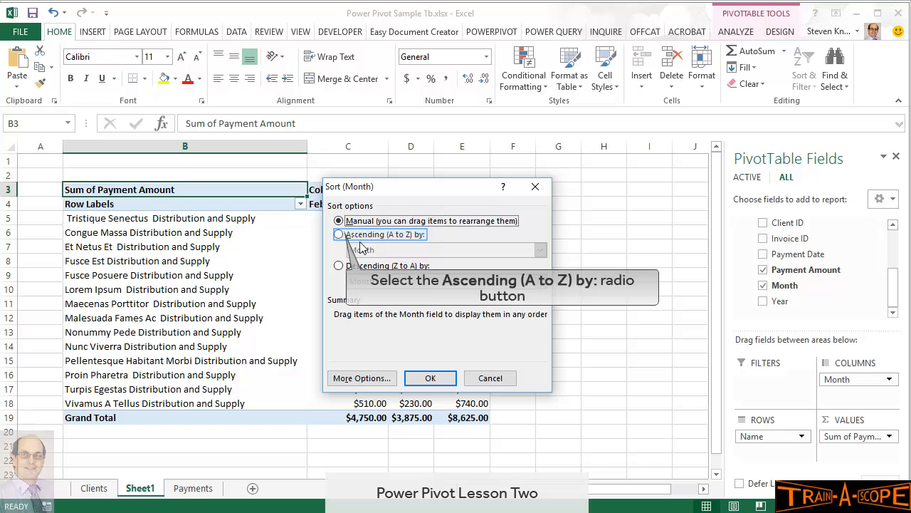
click(339, 233)
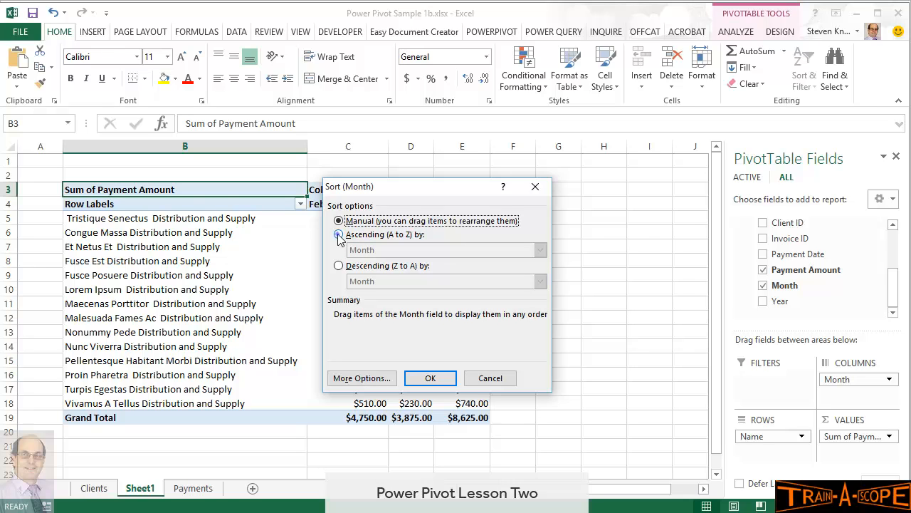
click(339, 234)
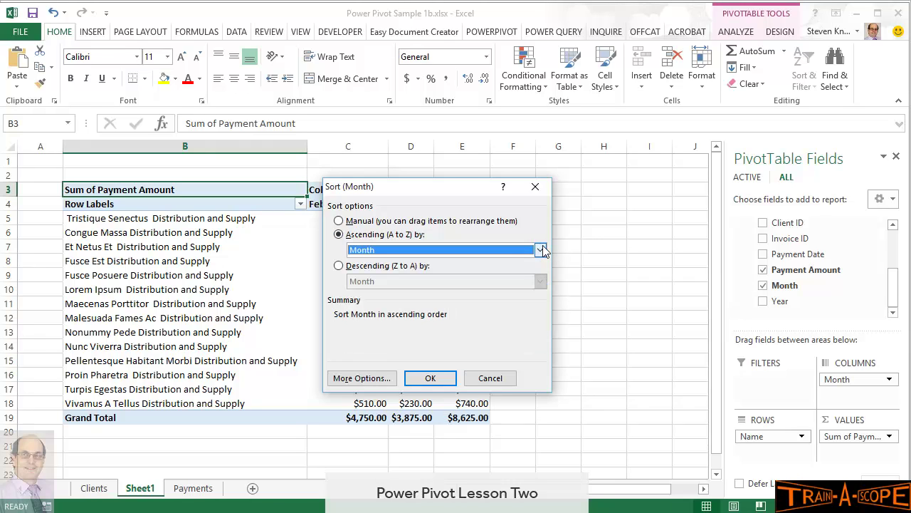
mouse_move(361, 379)
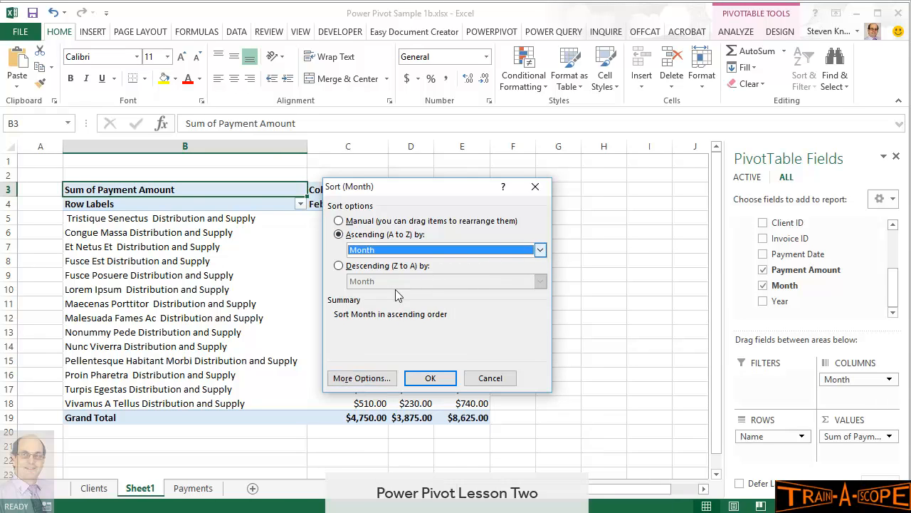
- Turn off automatic re-sorting and use the Jan, Feb, Mar custom list as the month order
click(362, 378)
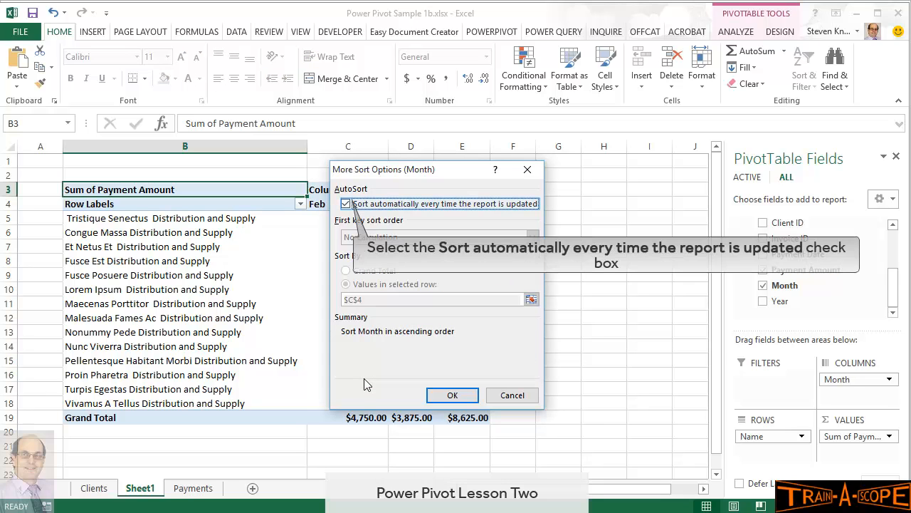
click(347, 206)
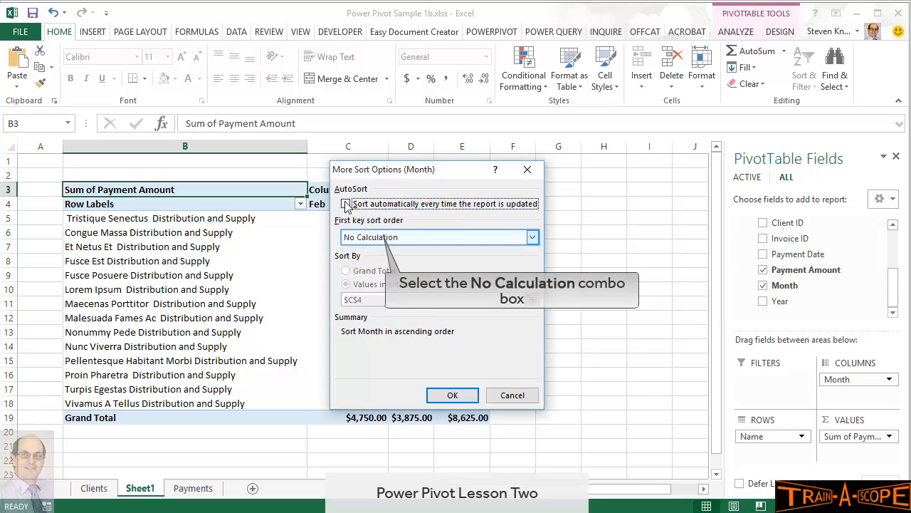
click(532, 237)
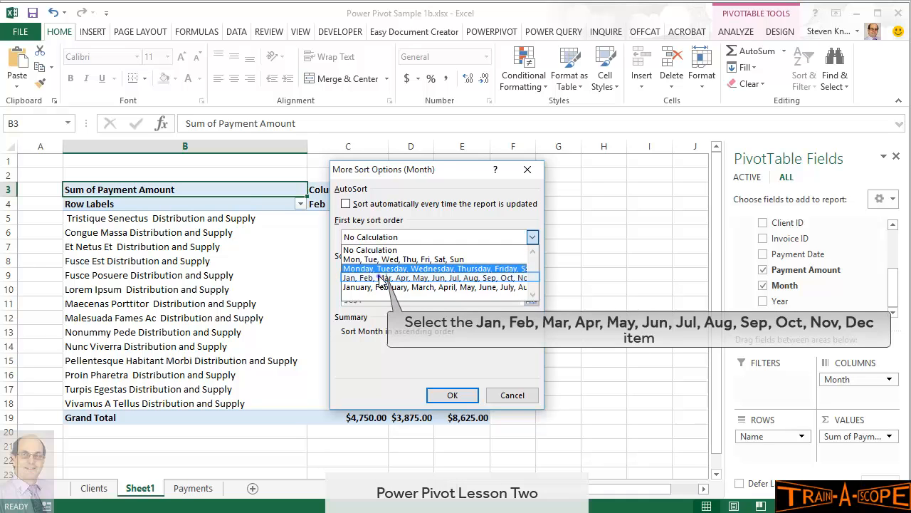
click(435, 276)
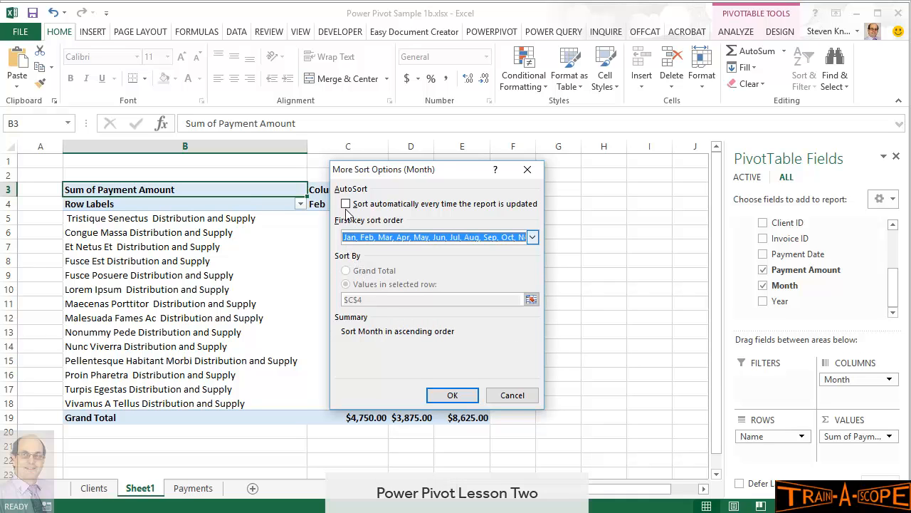
mouse_move(453, 396)
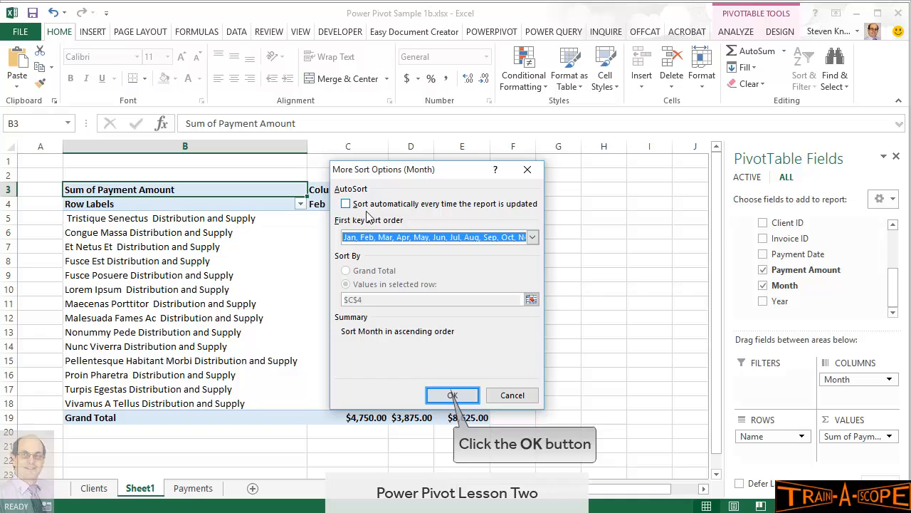
click(453, 396)
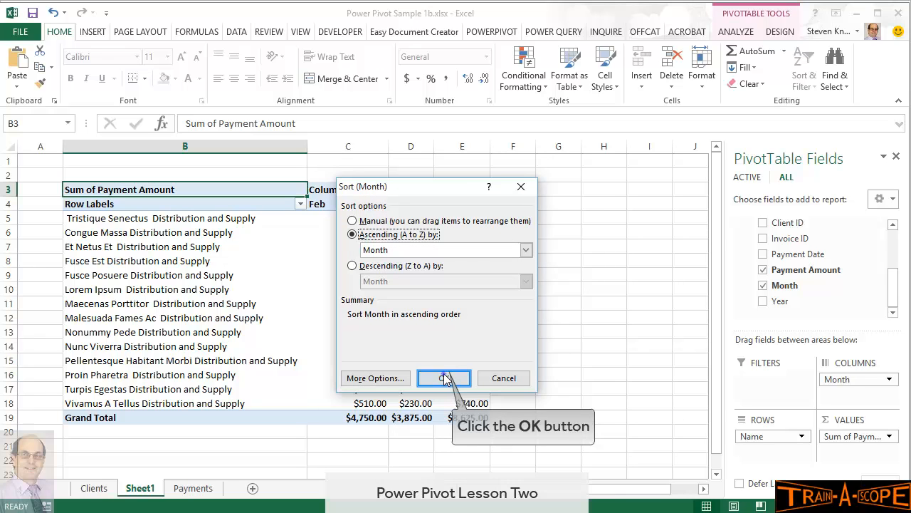
- Apply the calendar month sort and add Year to columns, grouping Jan and Feb under 2015
click(444, 379)
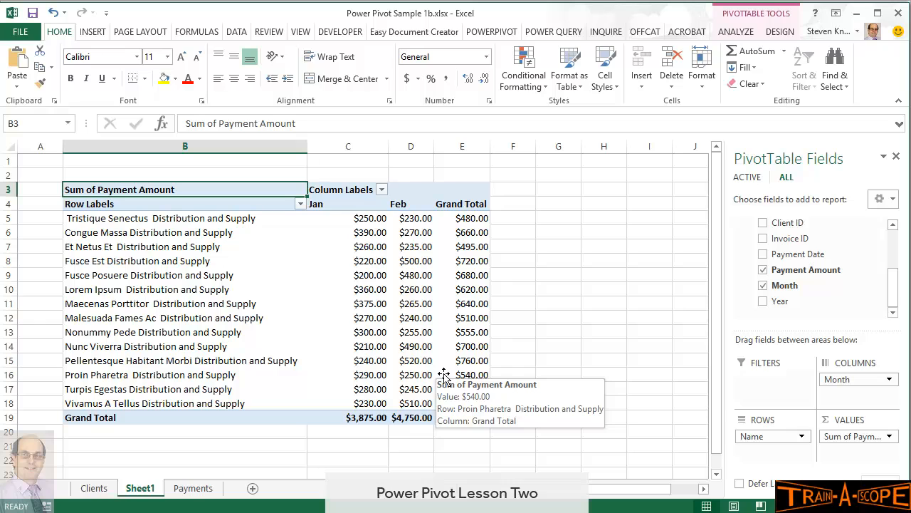
mouse_move(643, 365)
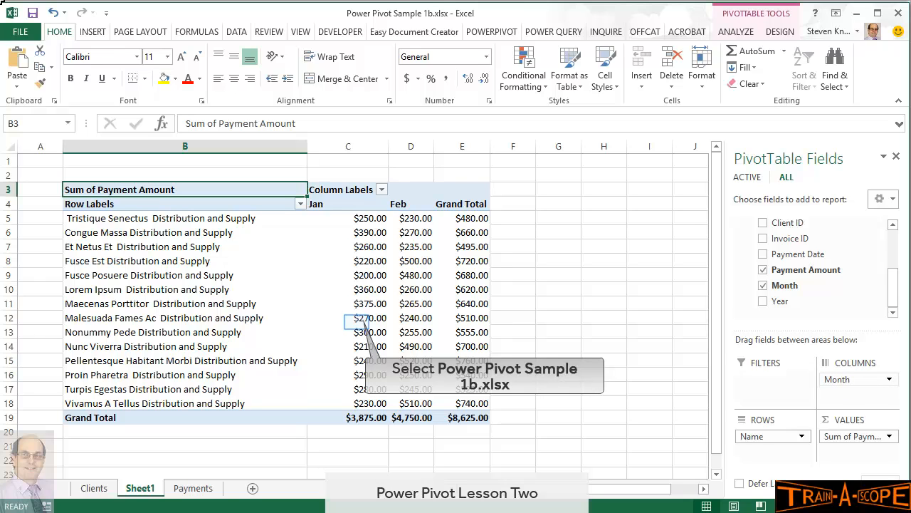
mouse_move(196, 35)
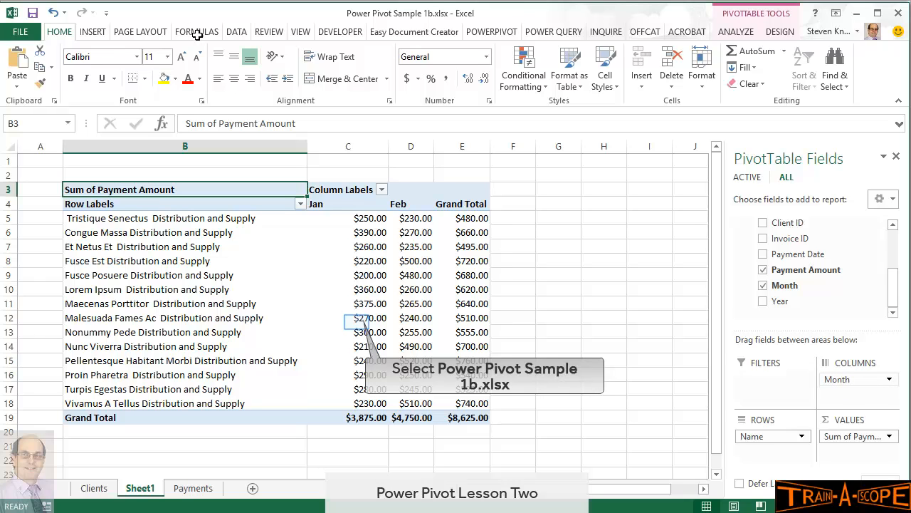
click(764, 300)
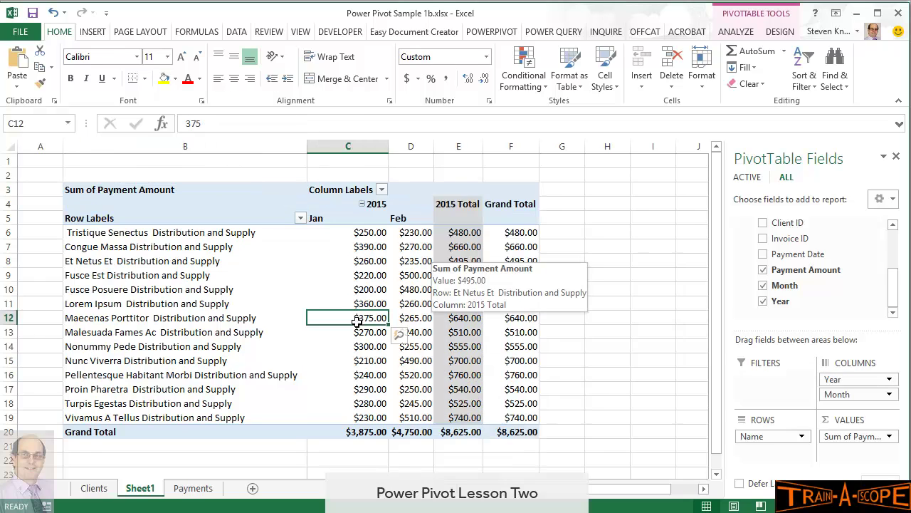
mouse_move(451, 367)
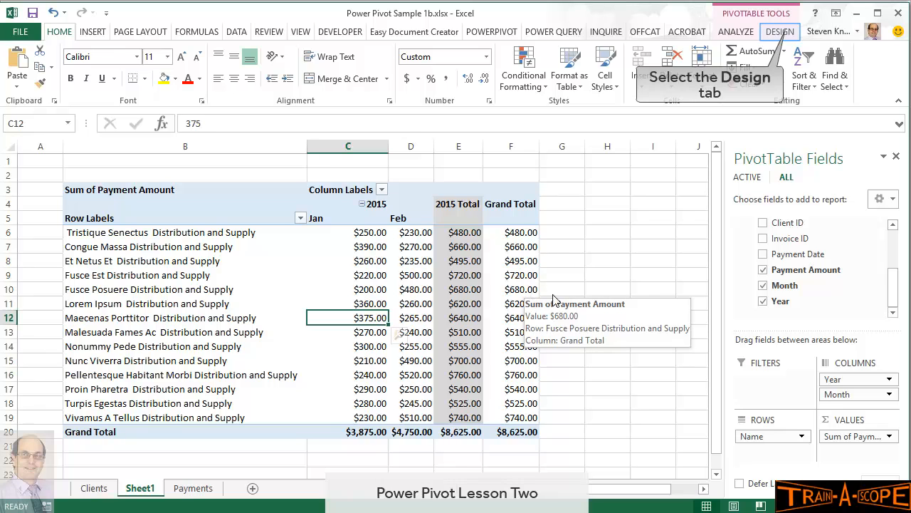
- Review the Design tab's Grand Totals and Report Layout menus, then bring up the Subtotals options
click(782, 31)
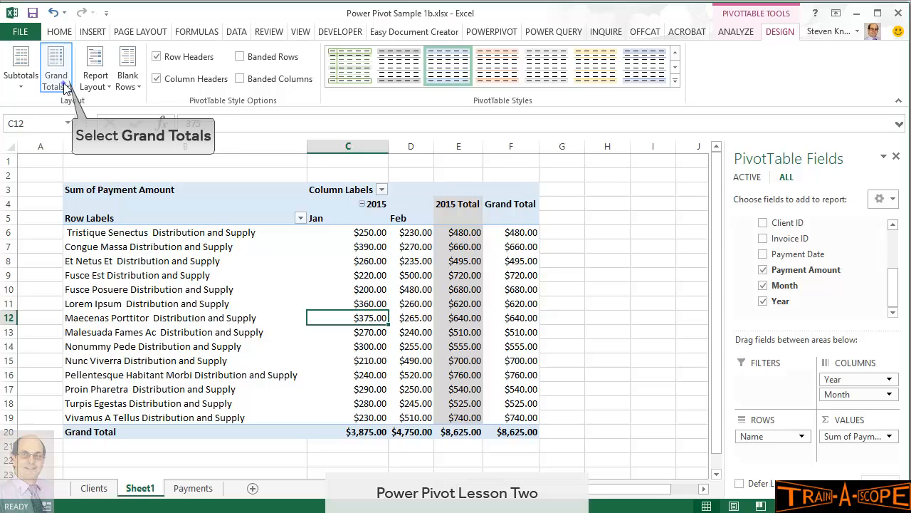
click(56, 66)
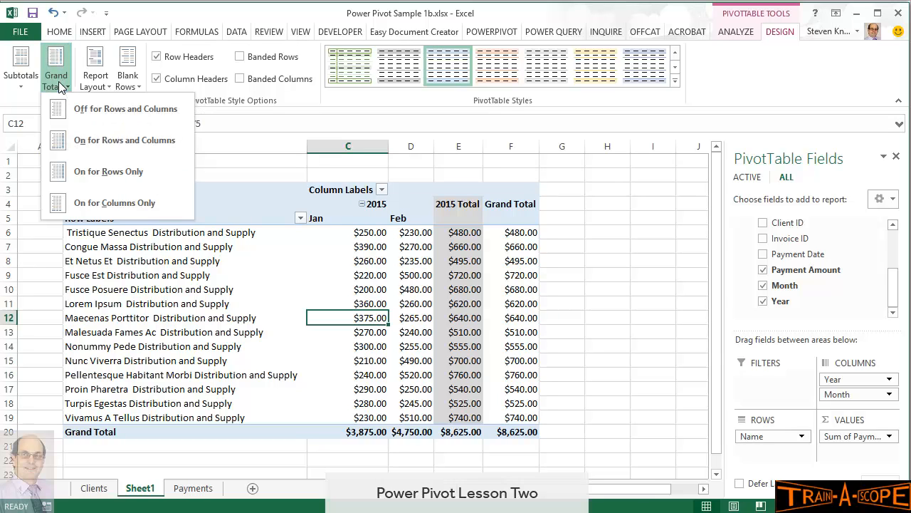
click(55, 69)
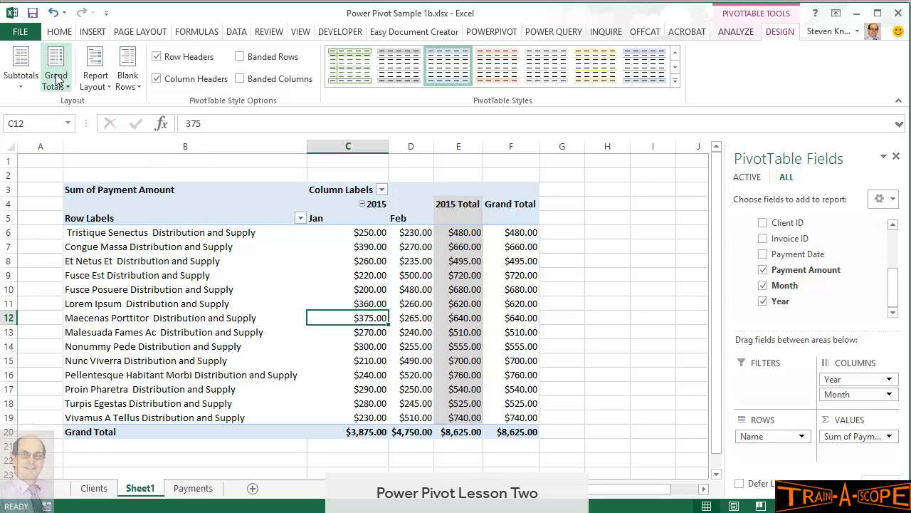
mouse_move(94, 64)
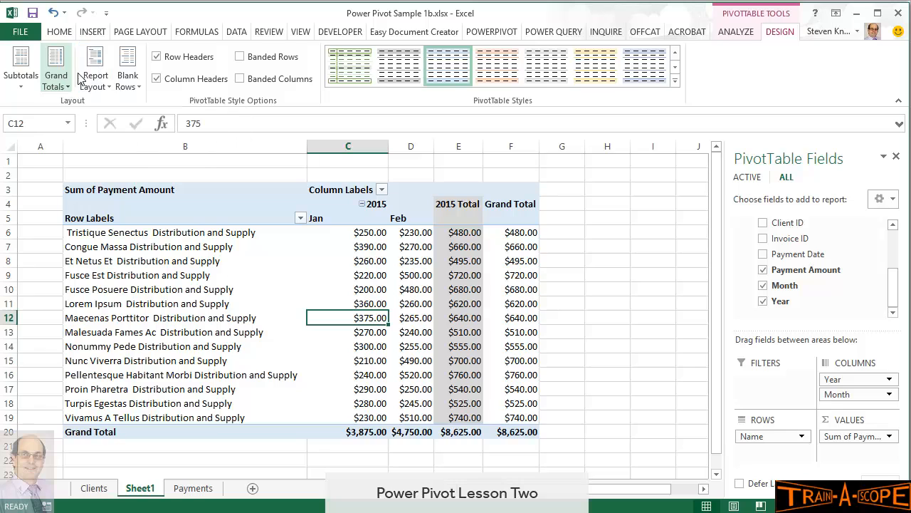
click(96, 64)
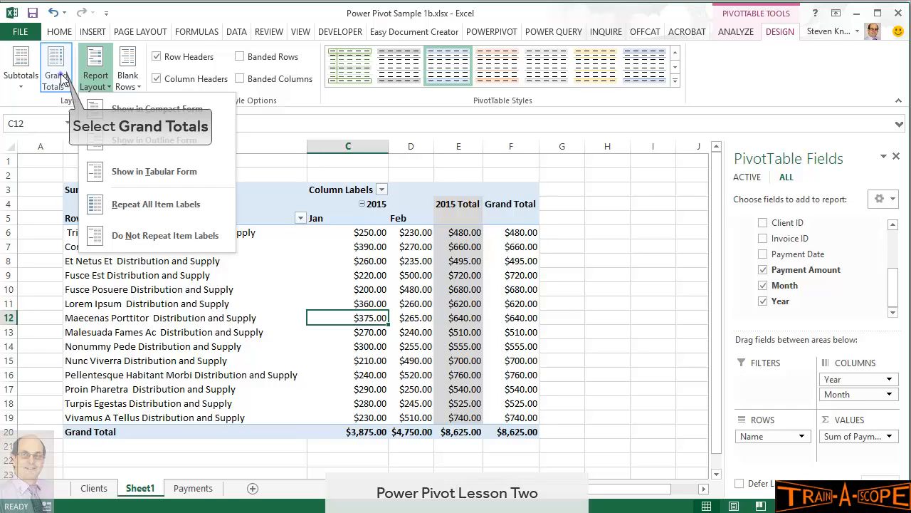
click(20, 68)
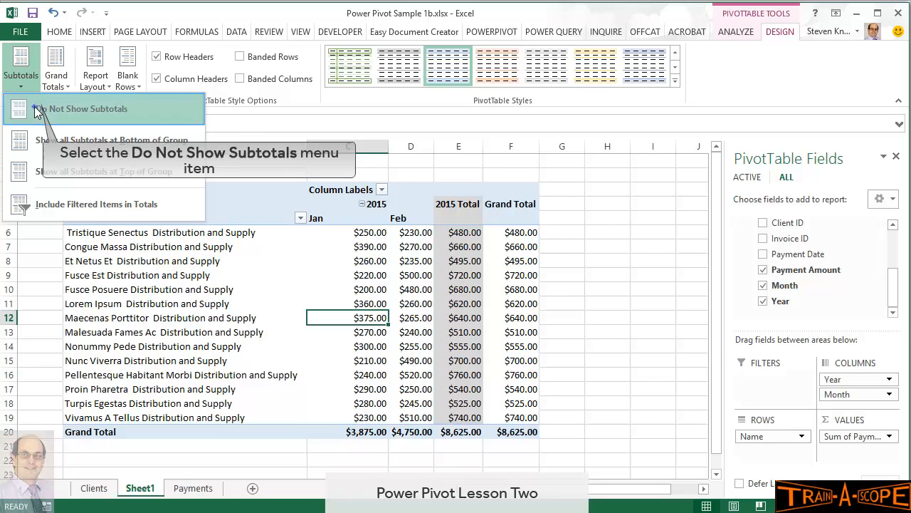
- Hide the 2015 Total subtotal column with Do Not Show Subtotals, leaving months and the Grand Total
click(71, 108)
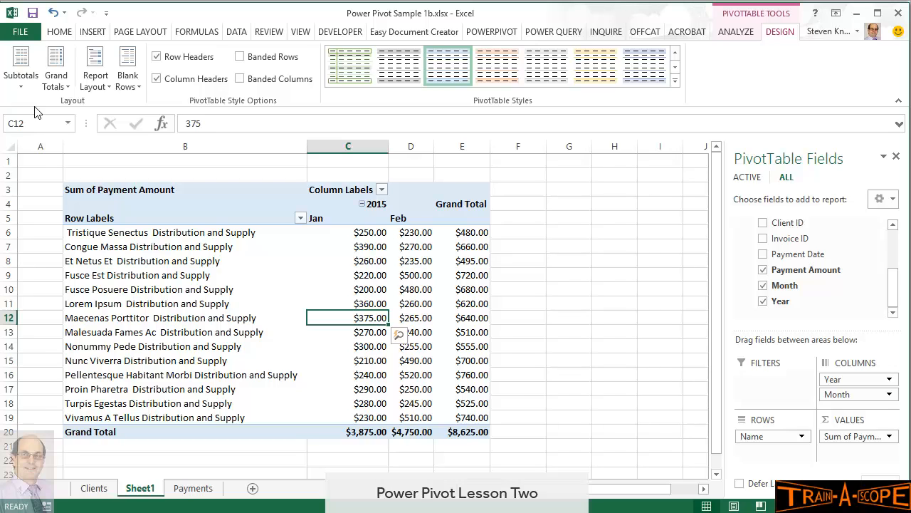
mouse_move(56, 64)
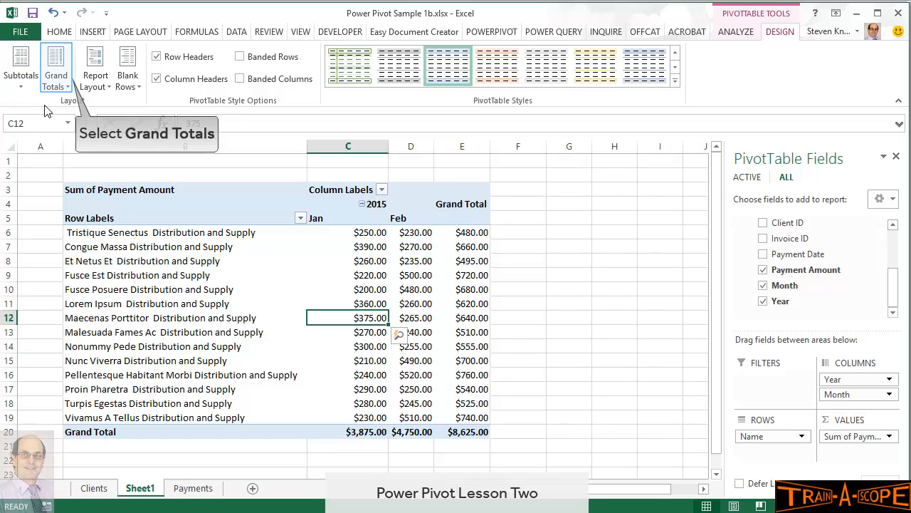
click(58, 65)
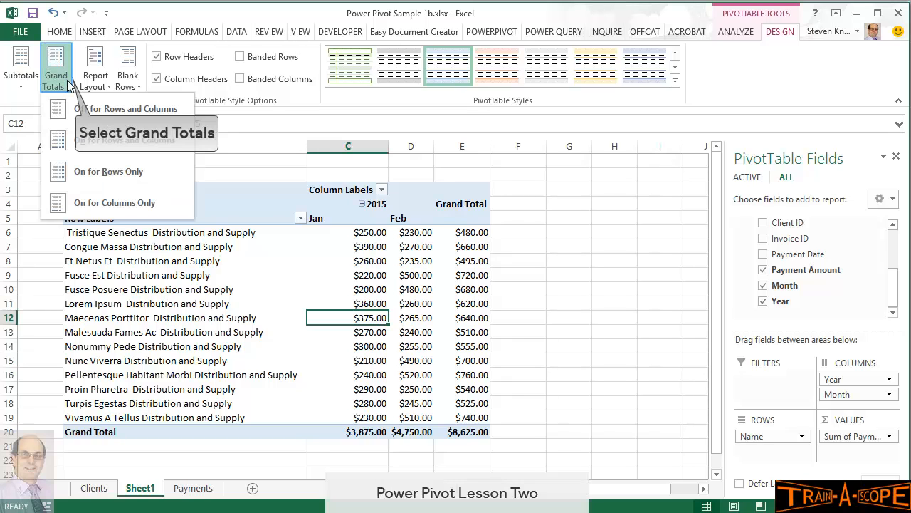
click(57, 69)
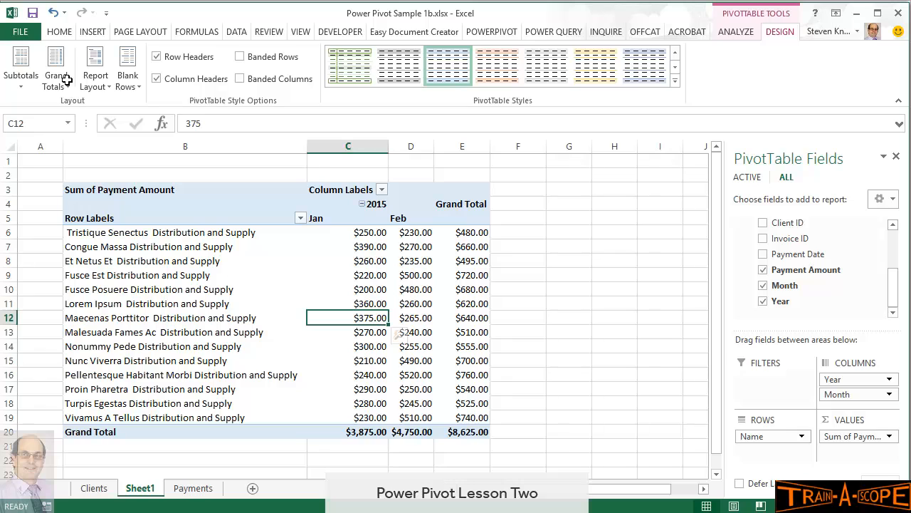
mouse_move(456, 172)
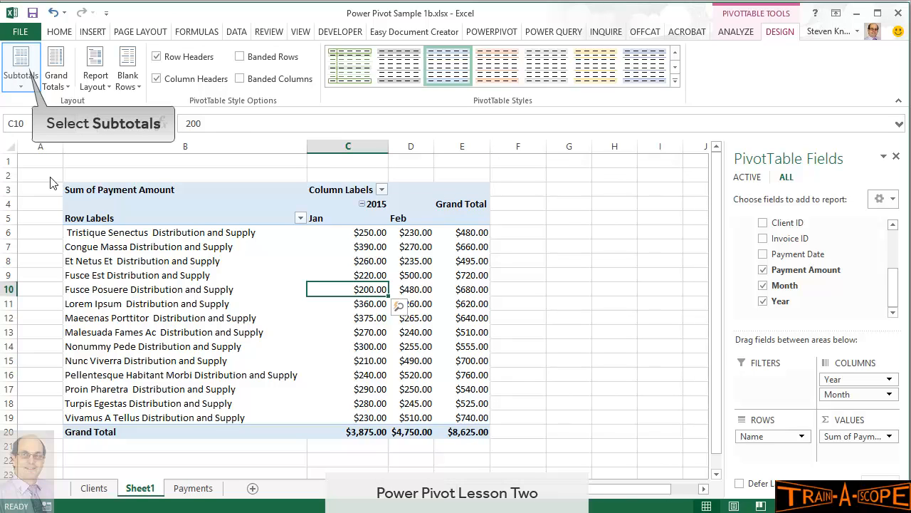
click(20, 60)
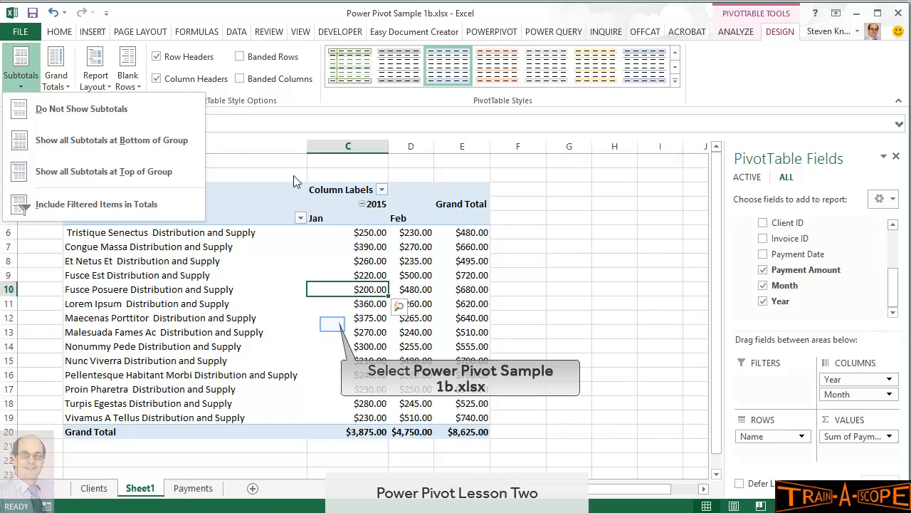